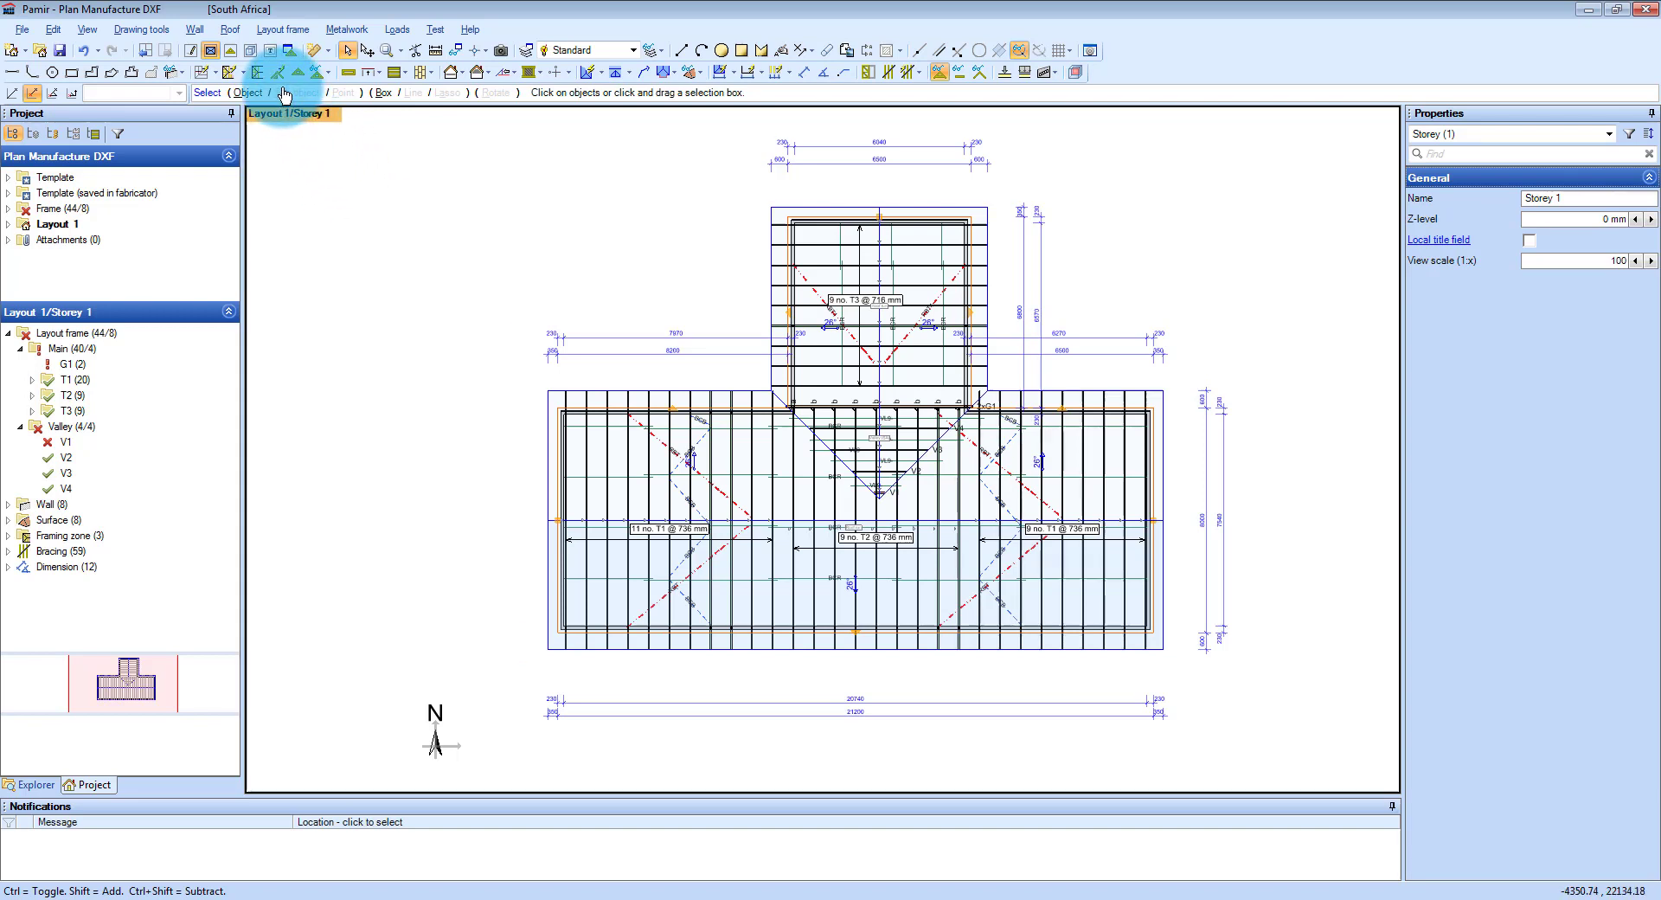
{"action": "mouse_move", "coordinate": [272, 61]}
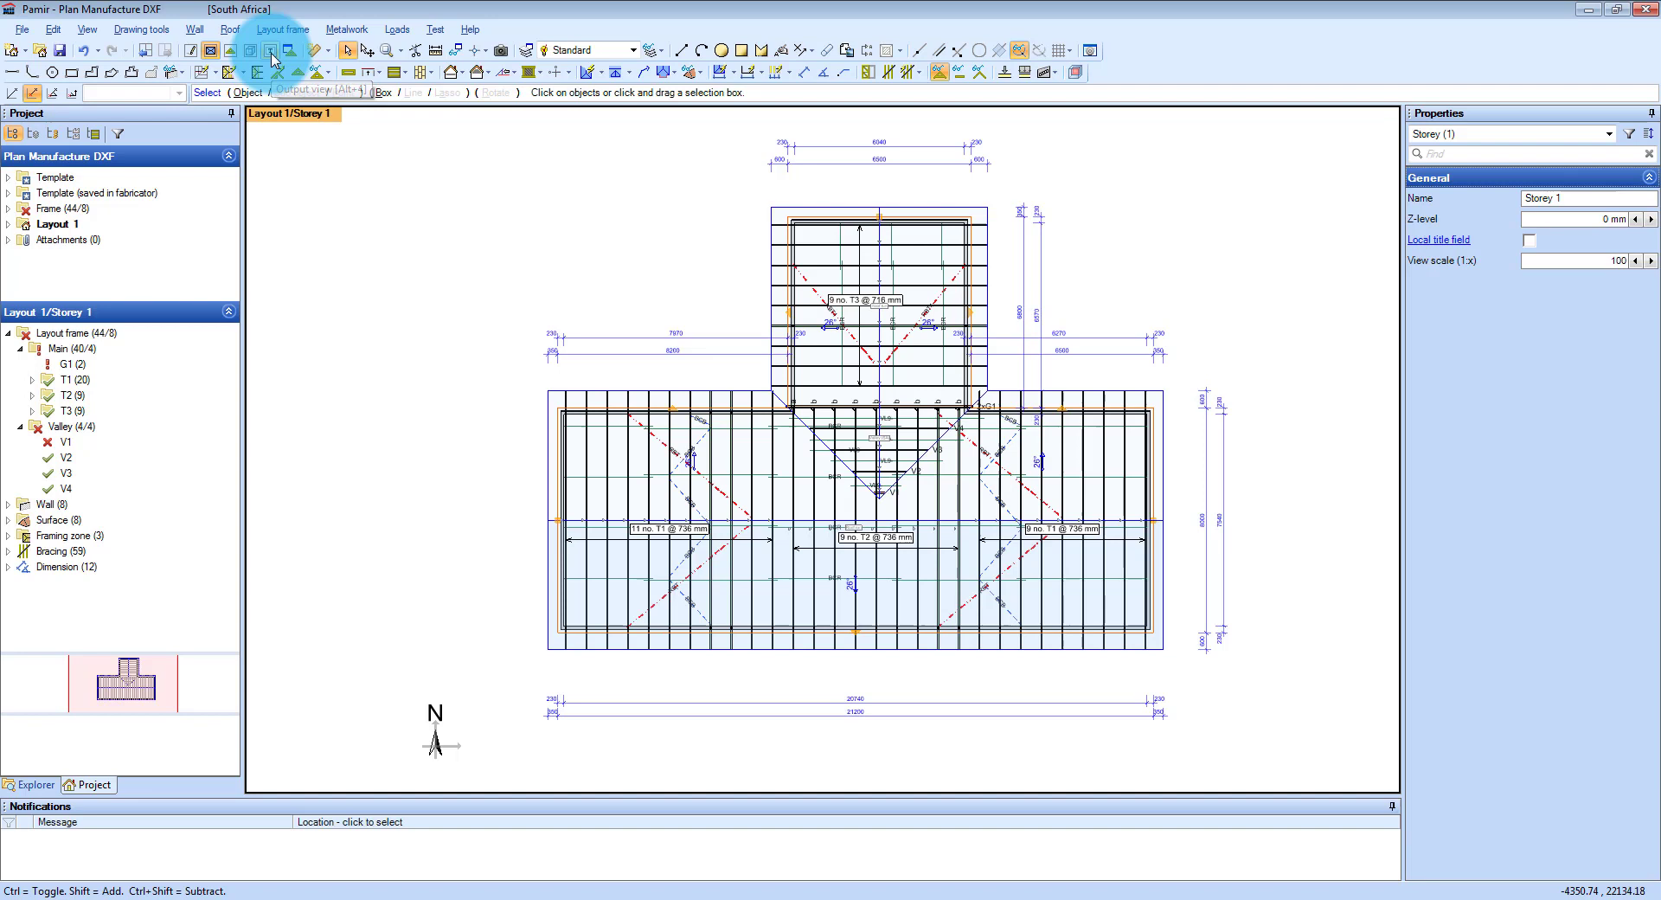
Show the roof layout as an A3 landscape print page at 1:100 scale with watermark
{"action": "left_click", "coordinate": [270, 50]}
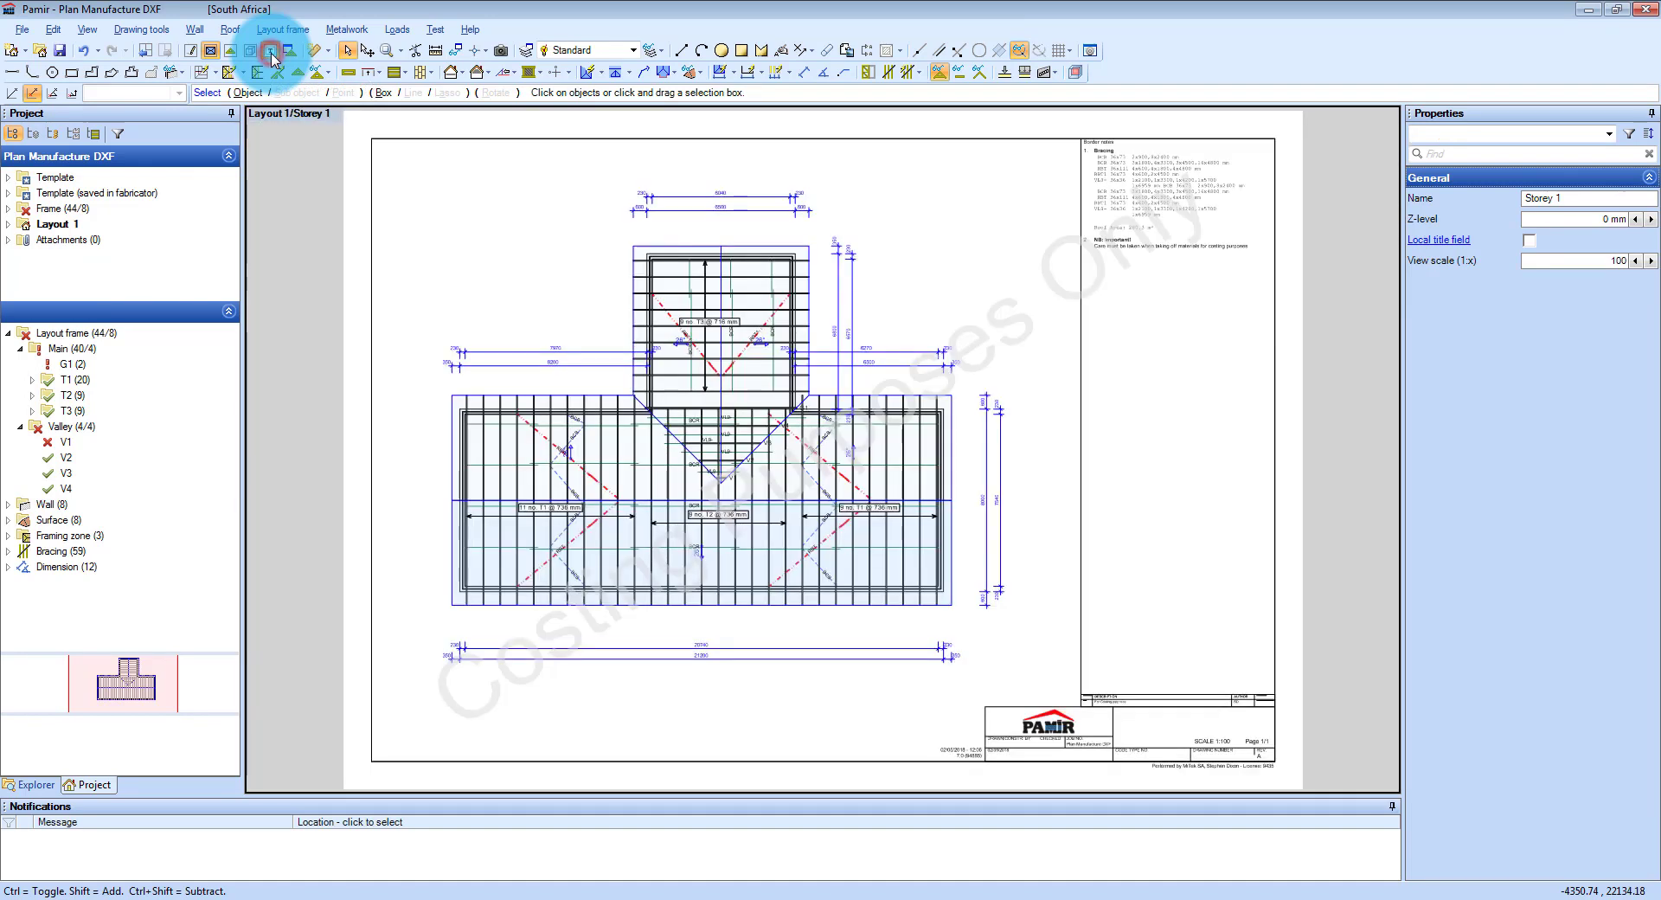
{"action": "left_click", "coordinate": [271, 50]}
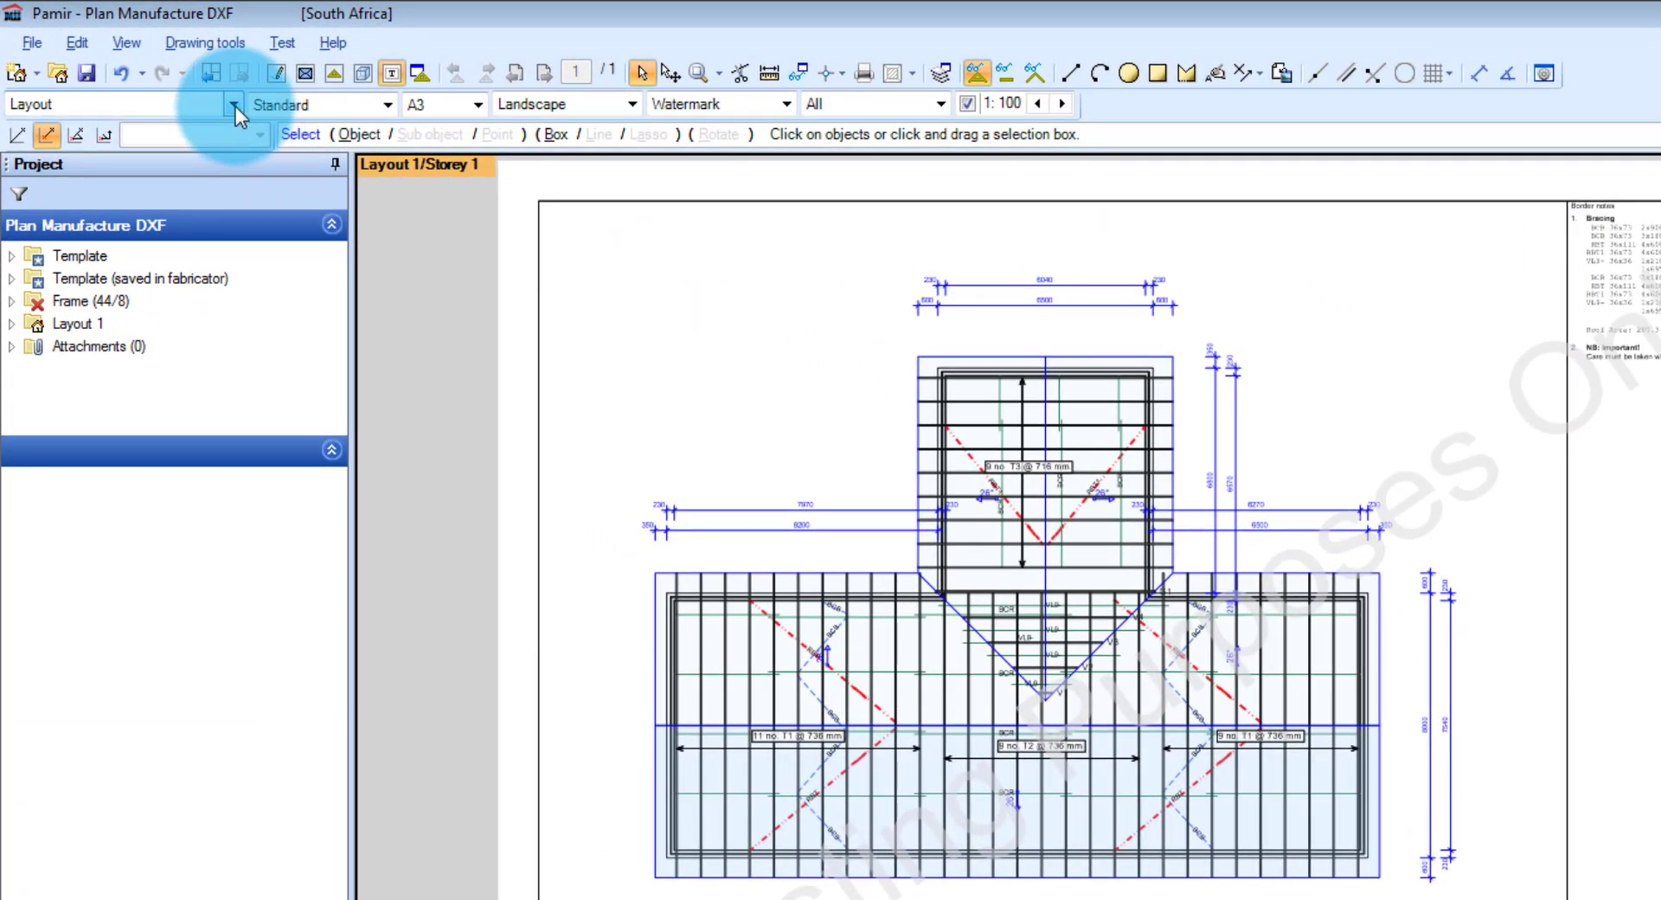
{"action": "left_click", "coordinate": [232, 104]}
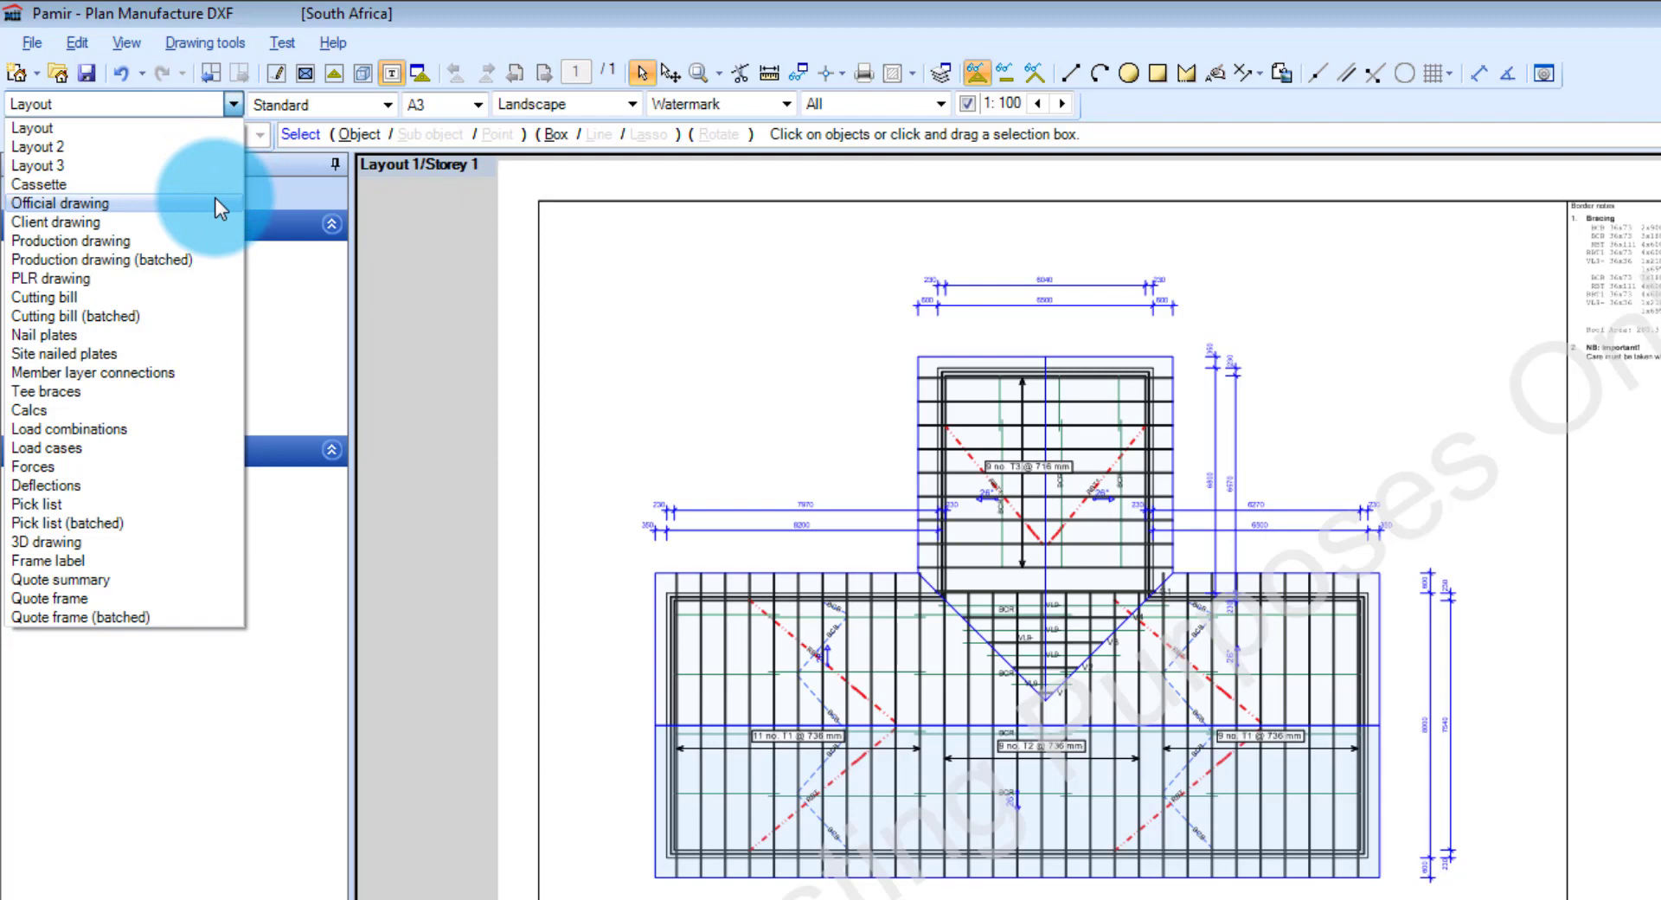
{"action": "mouse_move", "coordinate": [218, 241]}
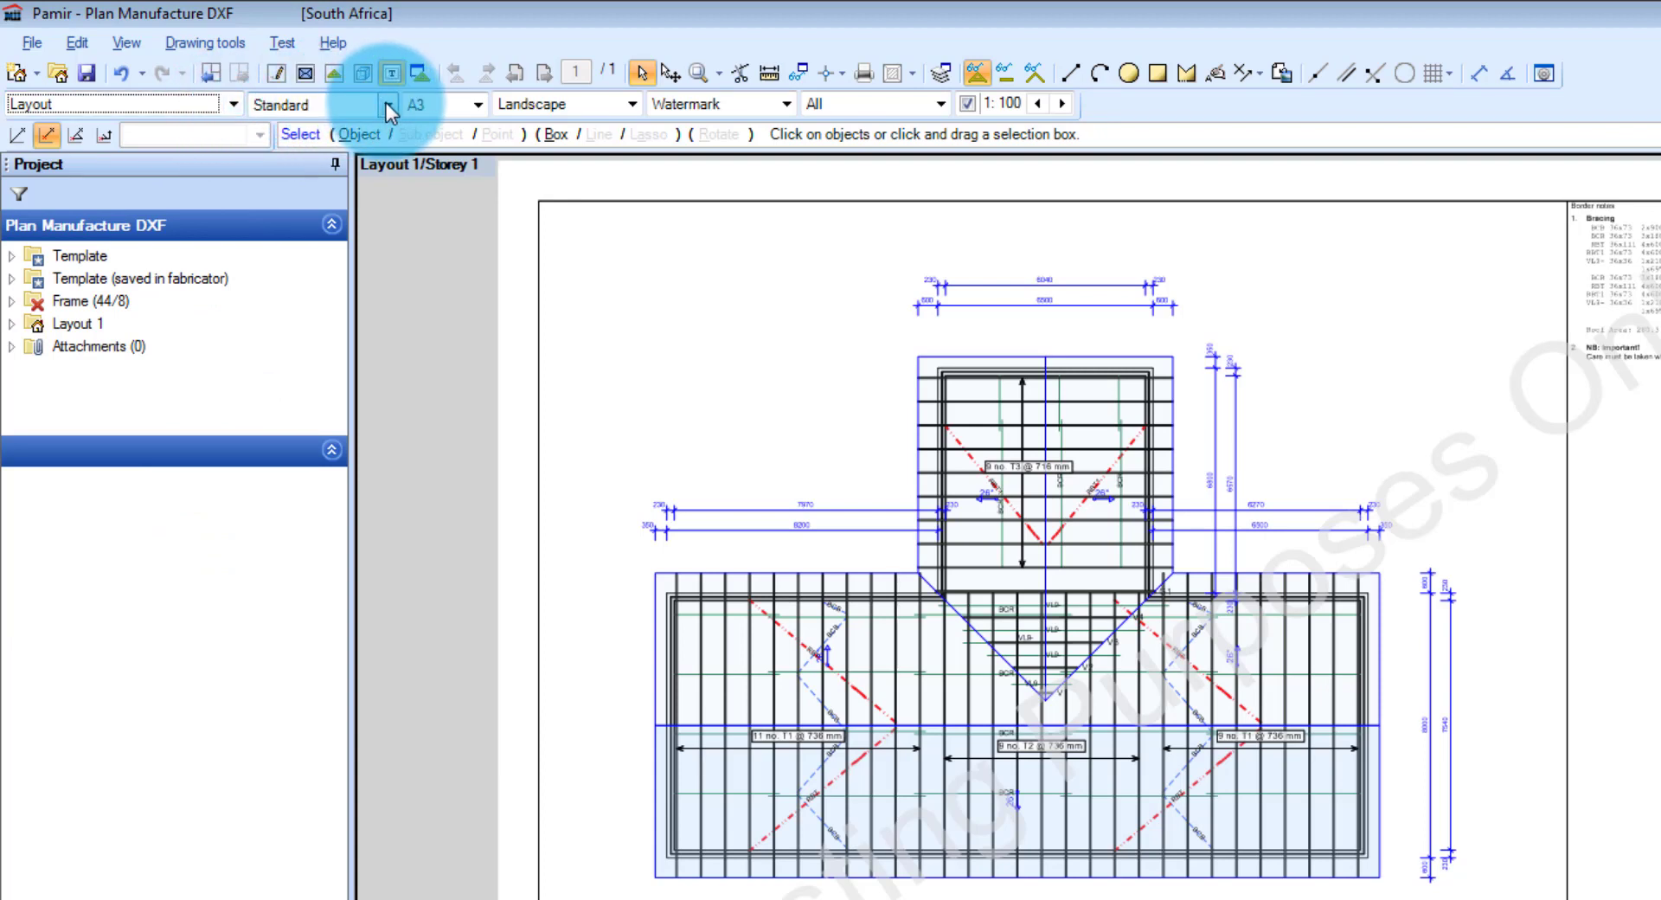
{"action": "left_click", "coordinate": [393, 104]}
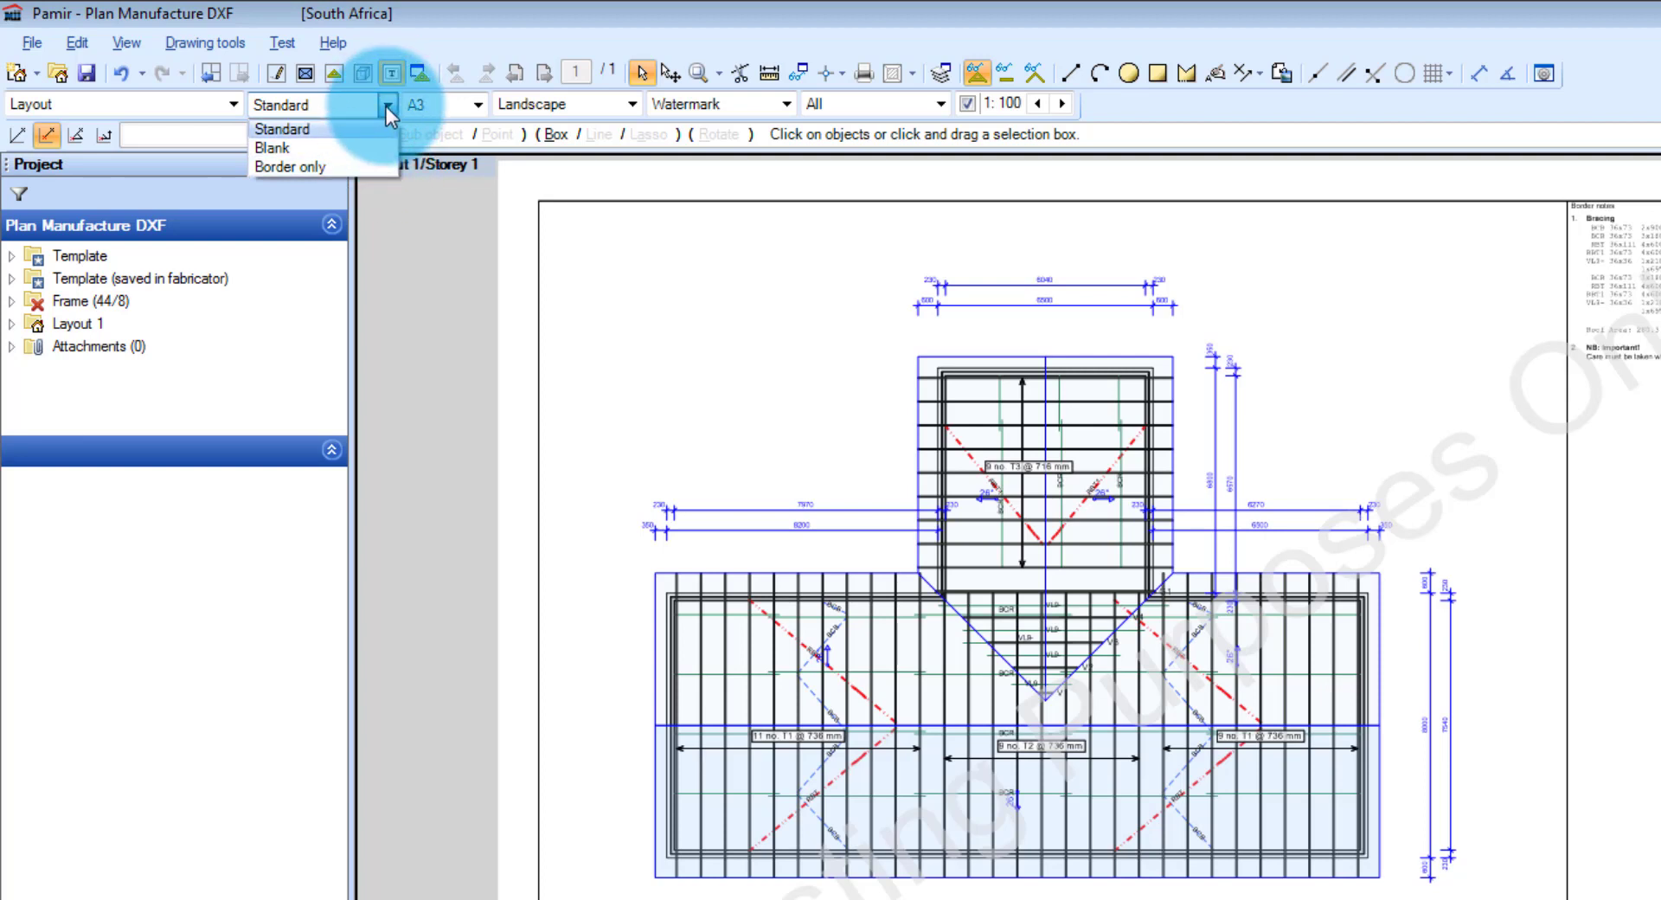
{"action": "left_click", "coordinate": [474, 104]}
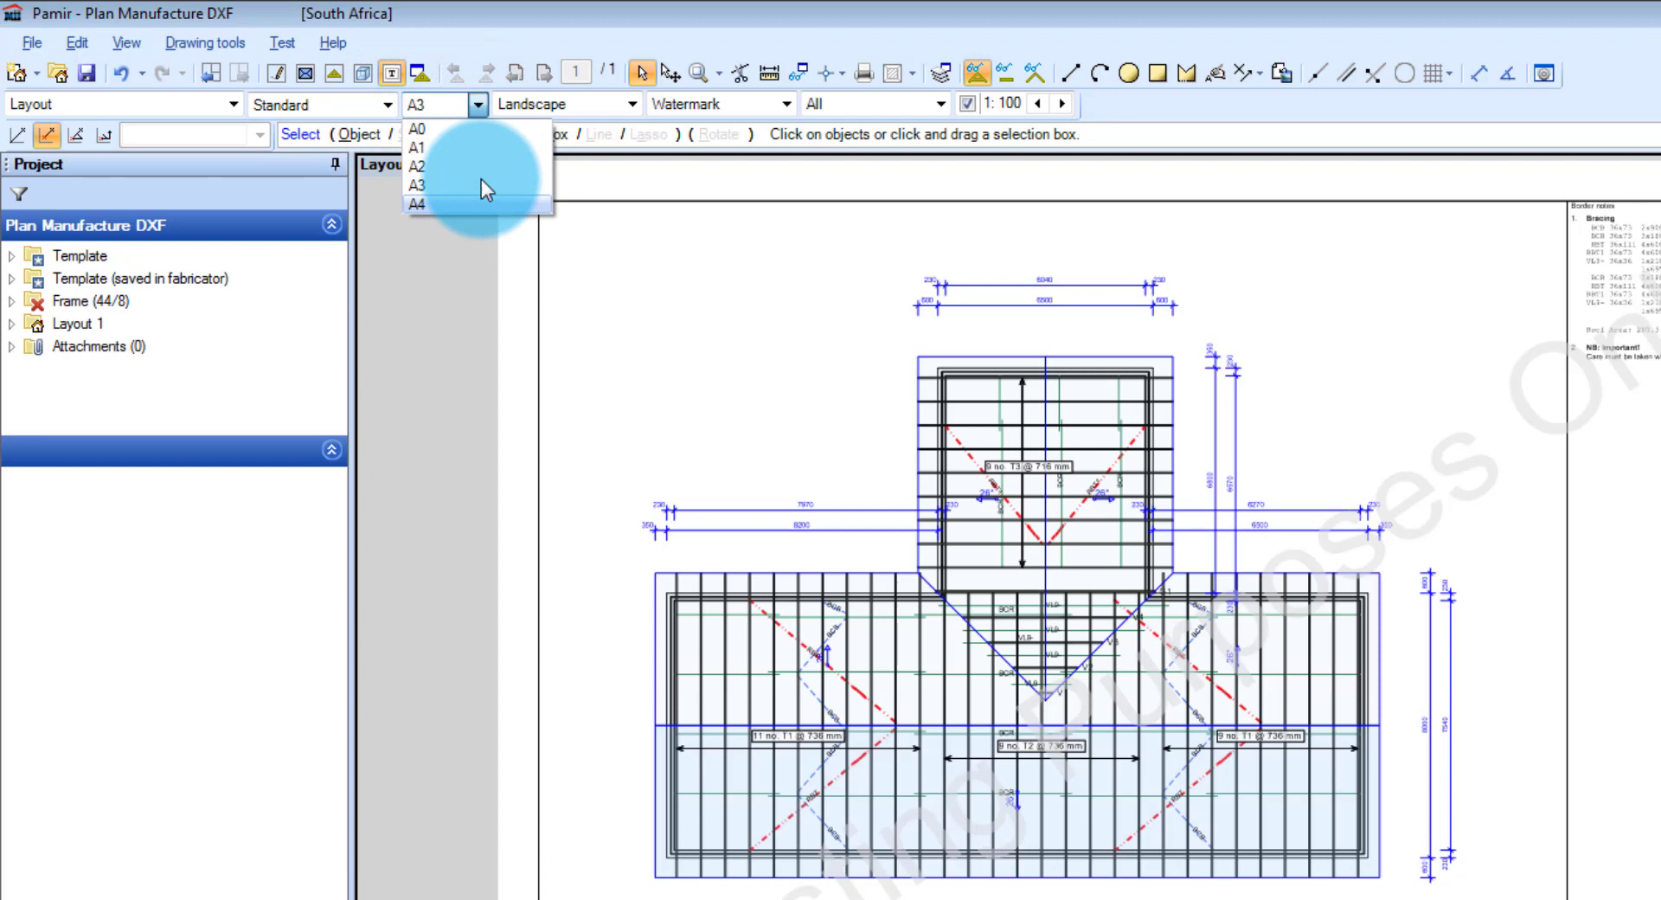
{"action": "left_click", "coordinate": [630, 103]}
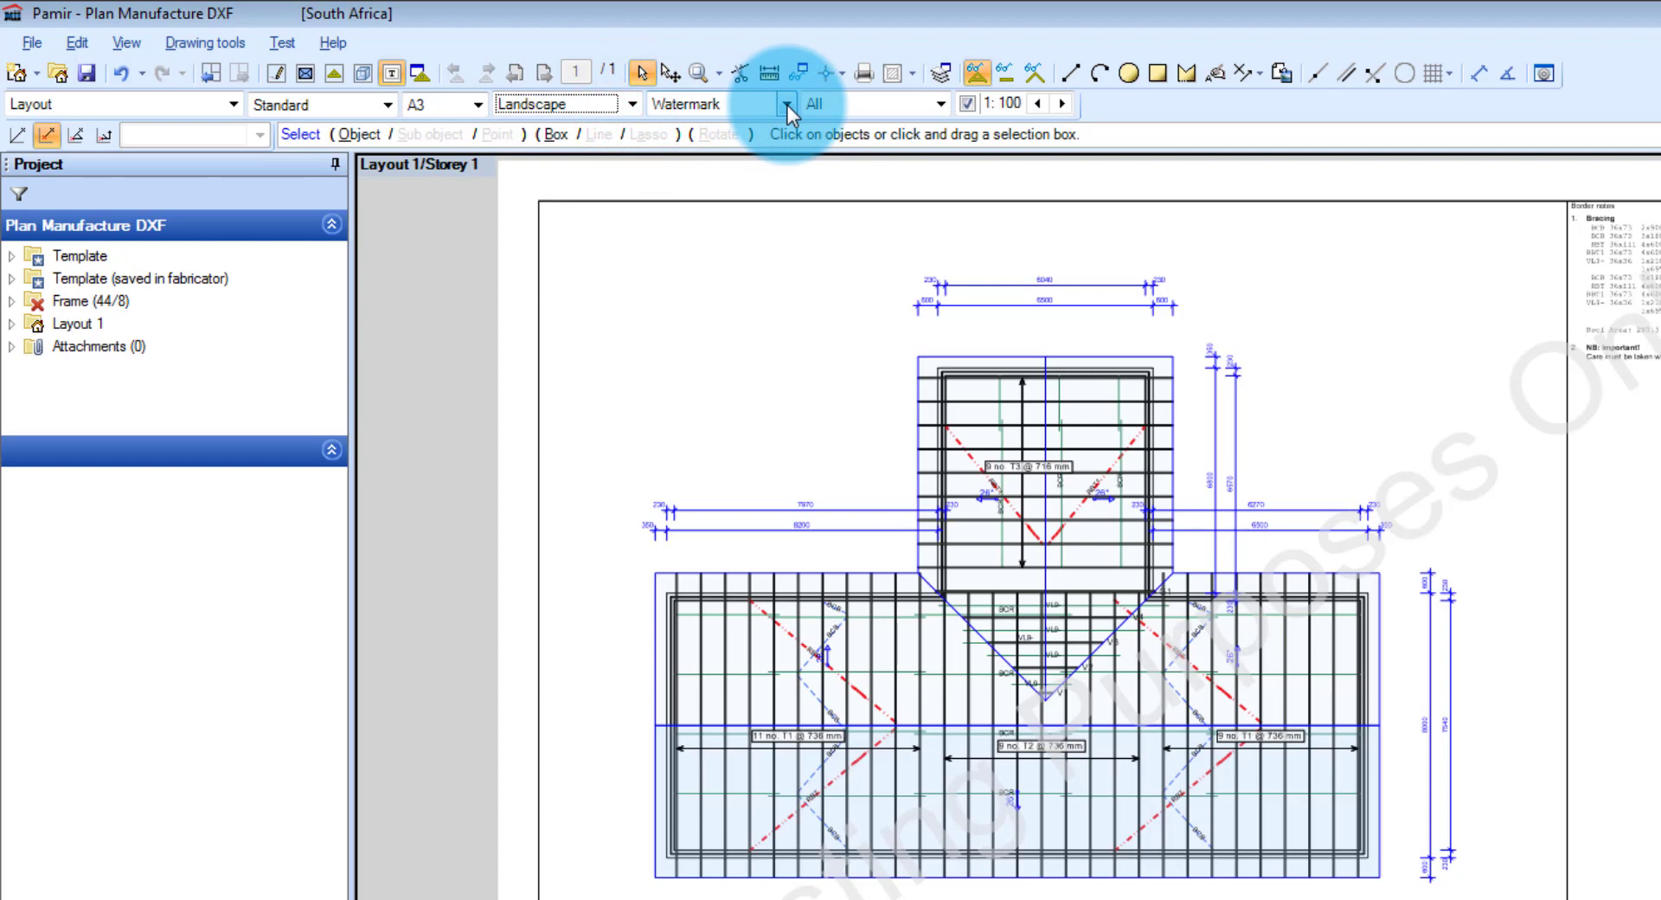
{"action": "left_click", "coordinate": [789, 104]}
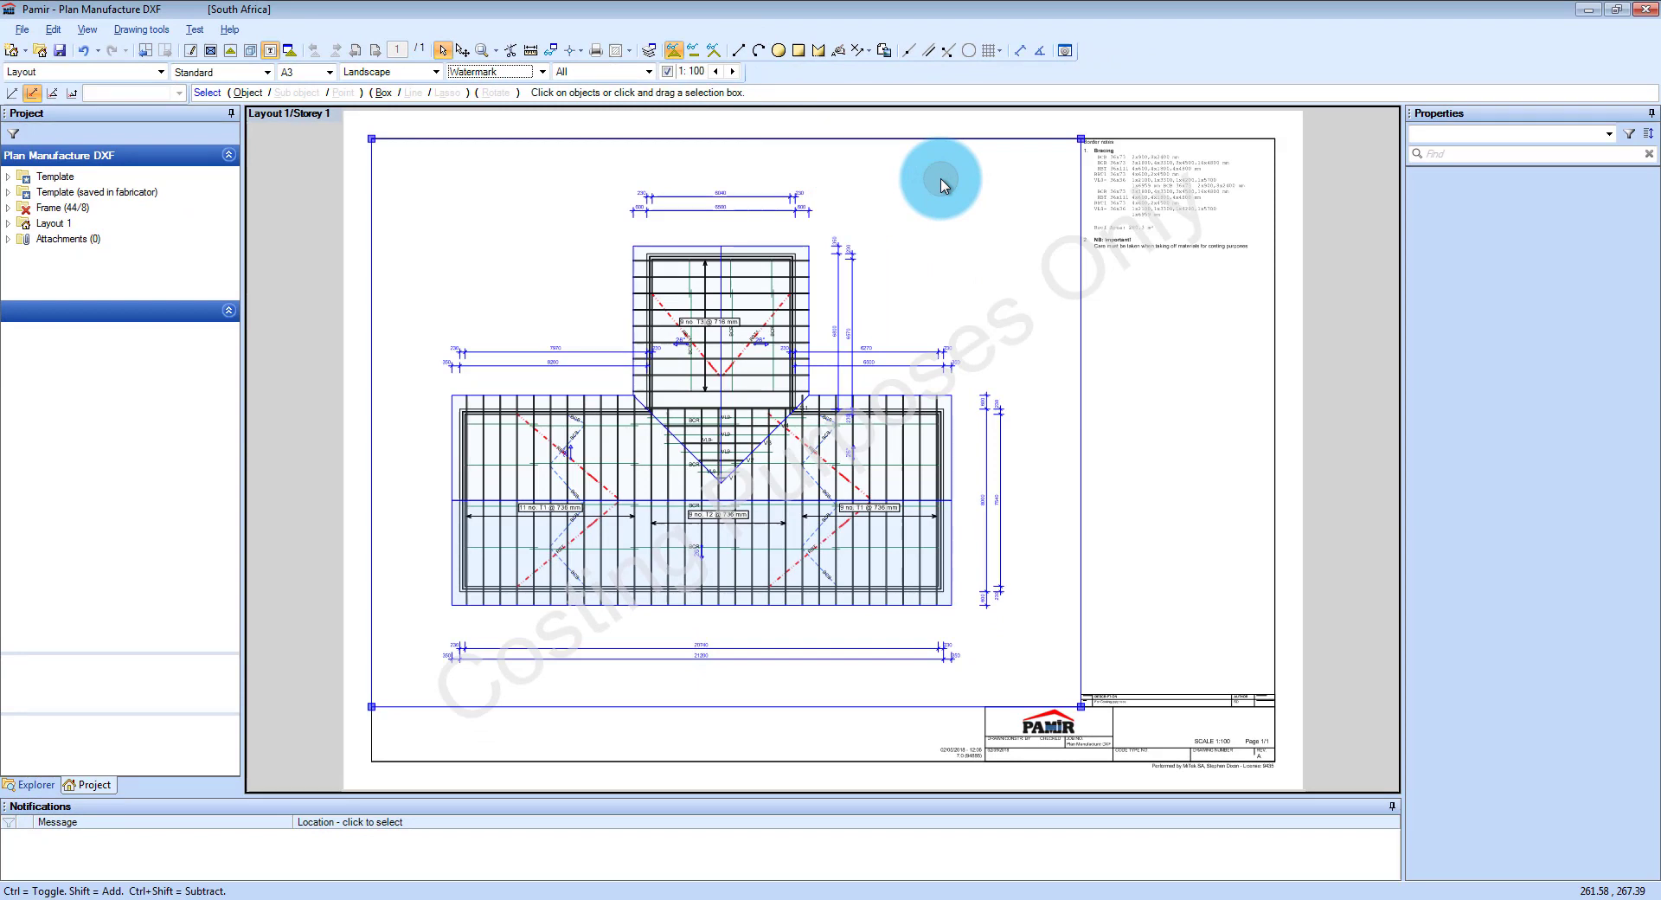
{"action": "mouse_move", "coordinate": [1171, 384]}
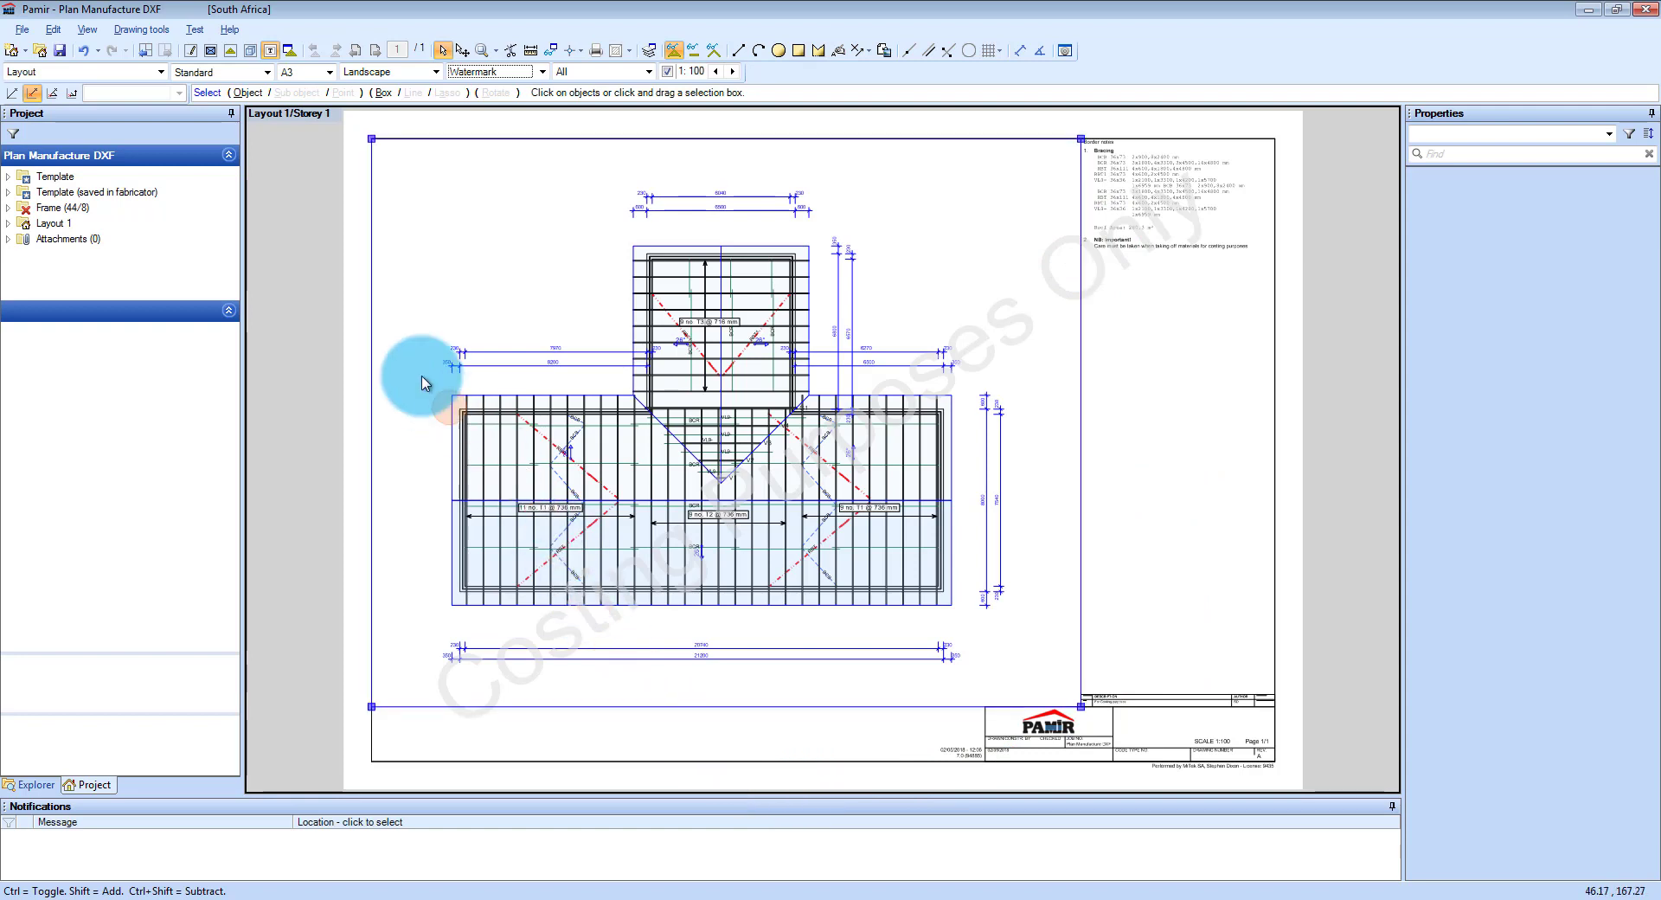
Show the Cutting bill for truss G1, then switch to its calculation report
{"action": "left_click", "coordinate": [161, 72]}
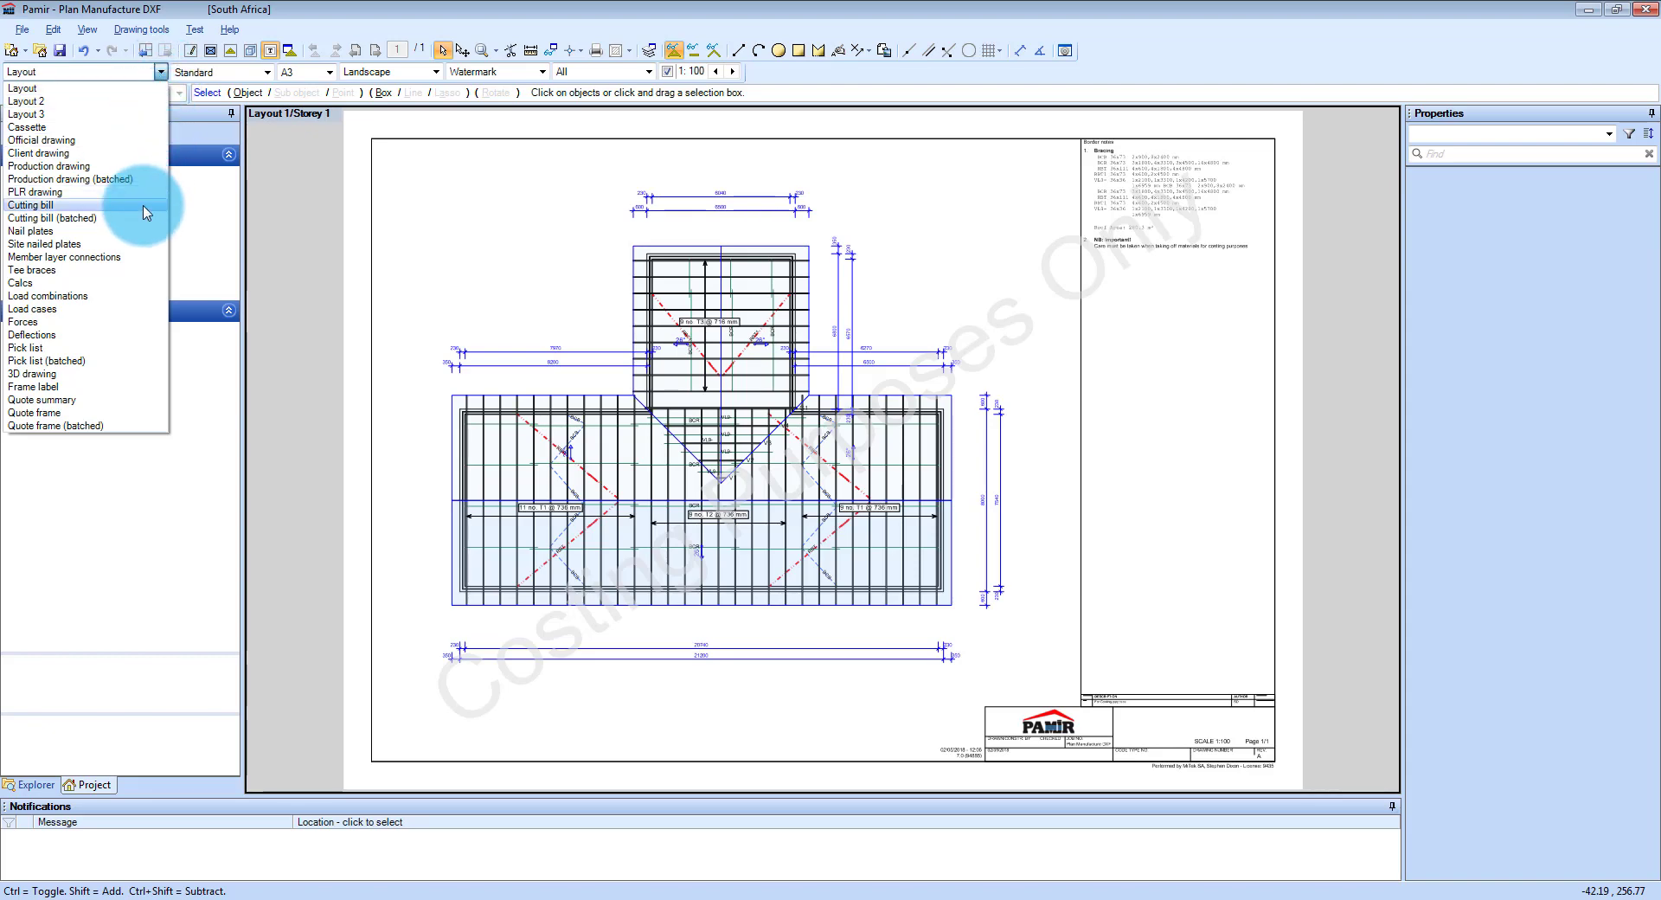
{"action": "left_click", "coordinate": [31, 204]}
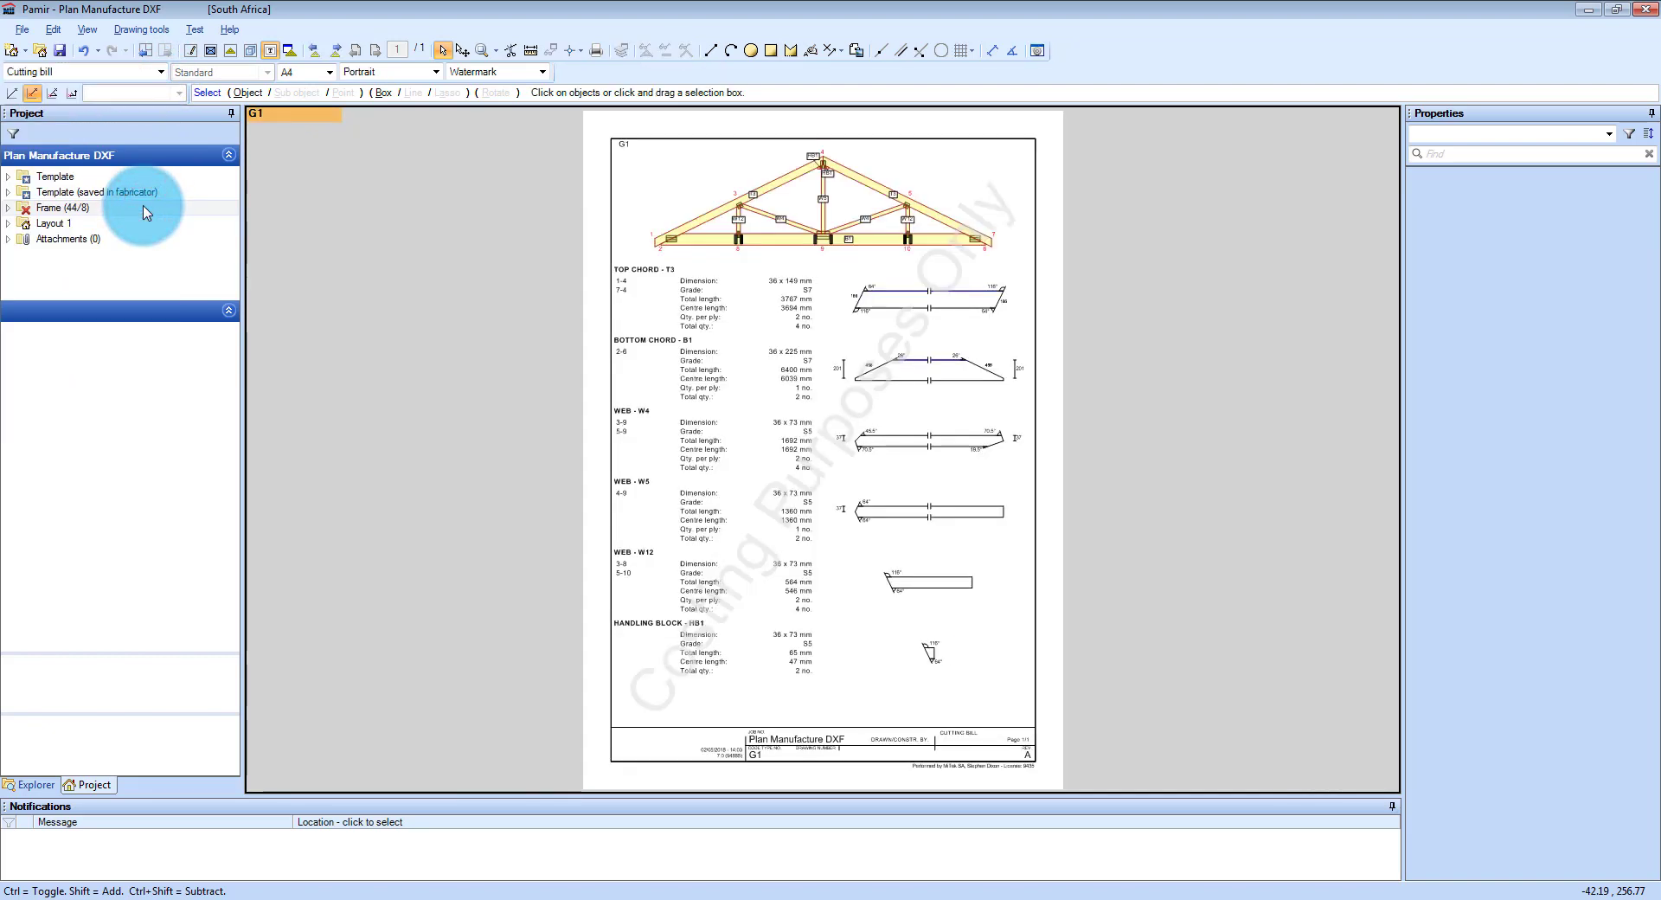
{"action": "left_click", "coordinate": [161, 71]}
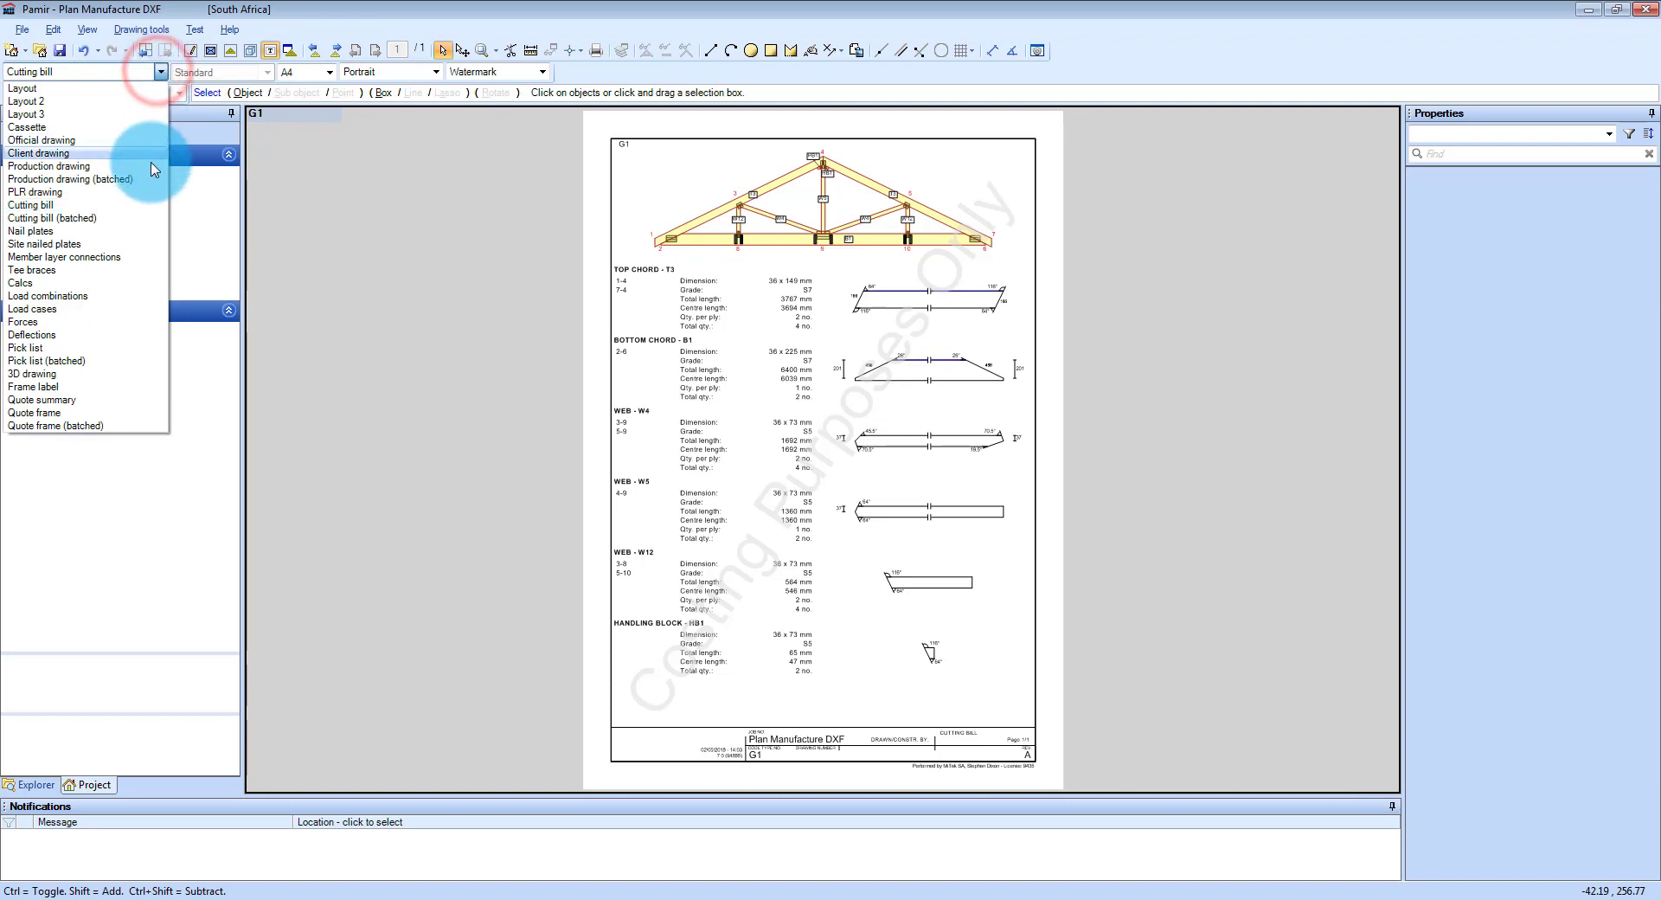
{"action": "left_click", "coordinate": [19, 284]}
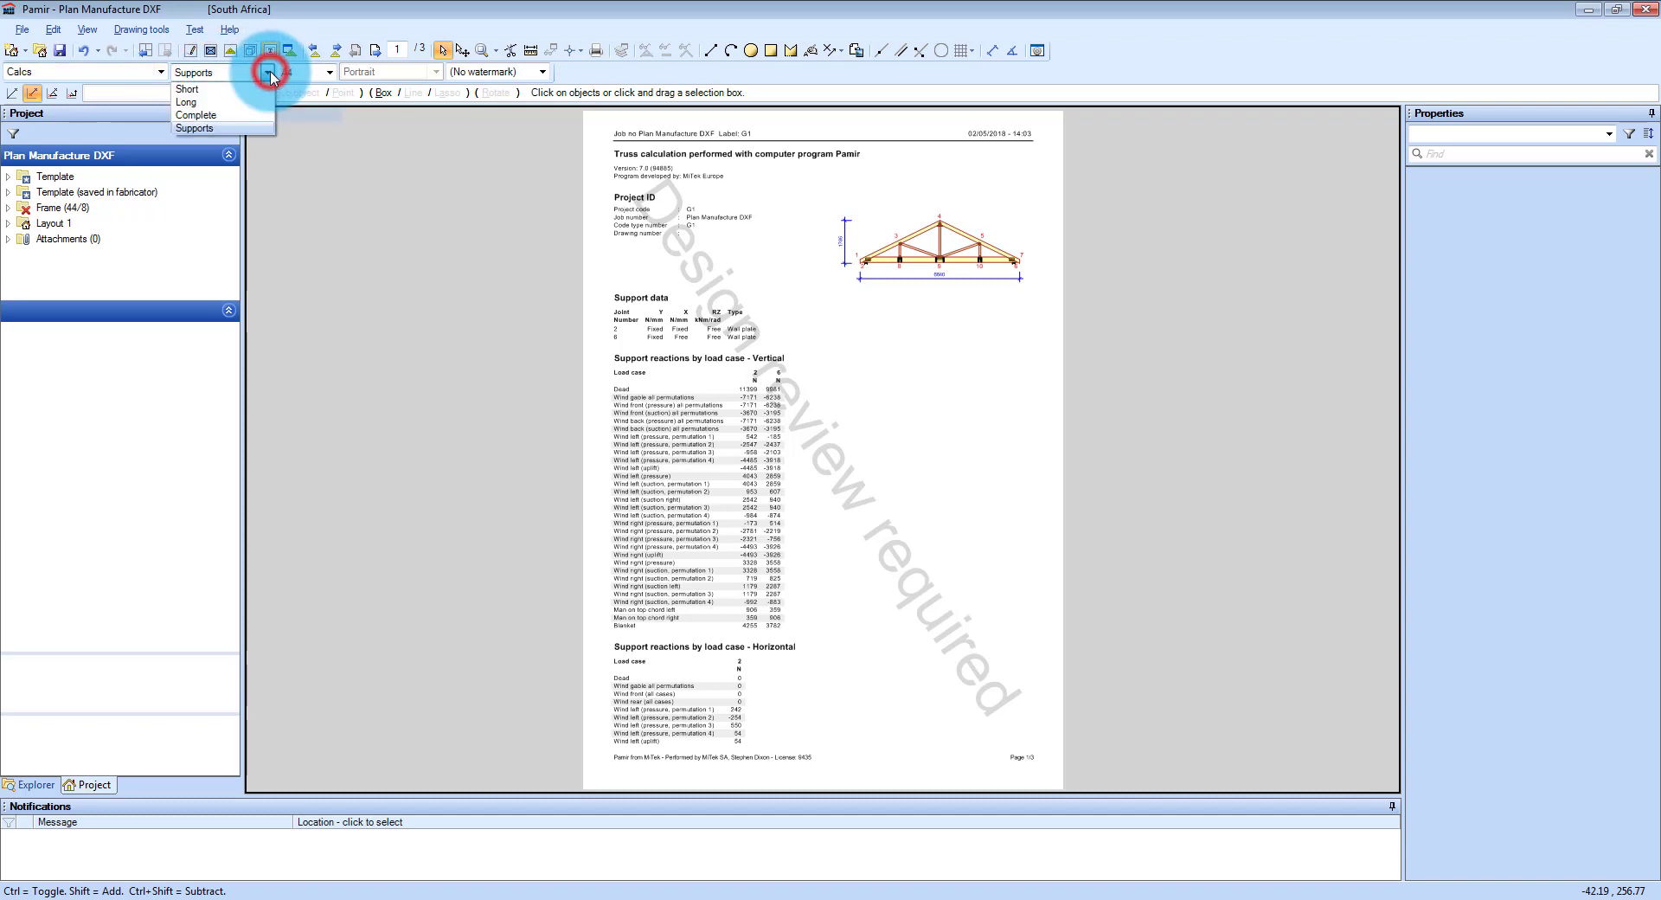
View the Short calculation report for G1, then switch to the Long ten-page version
{"action": "left_click", "coordinate": [187, 88]}
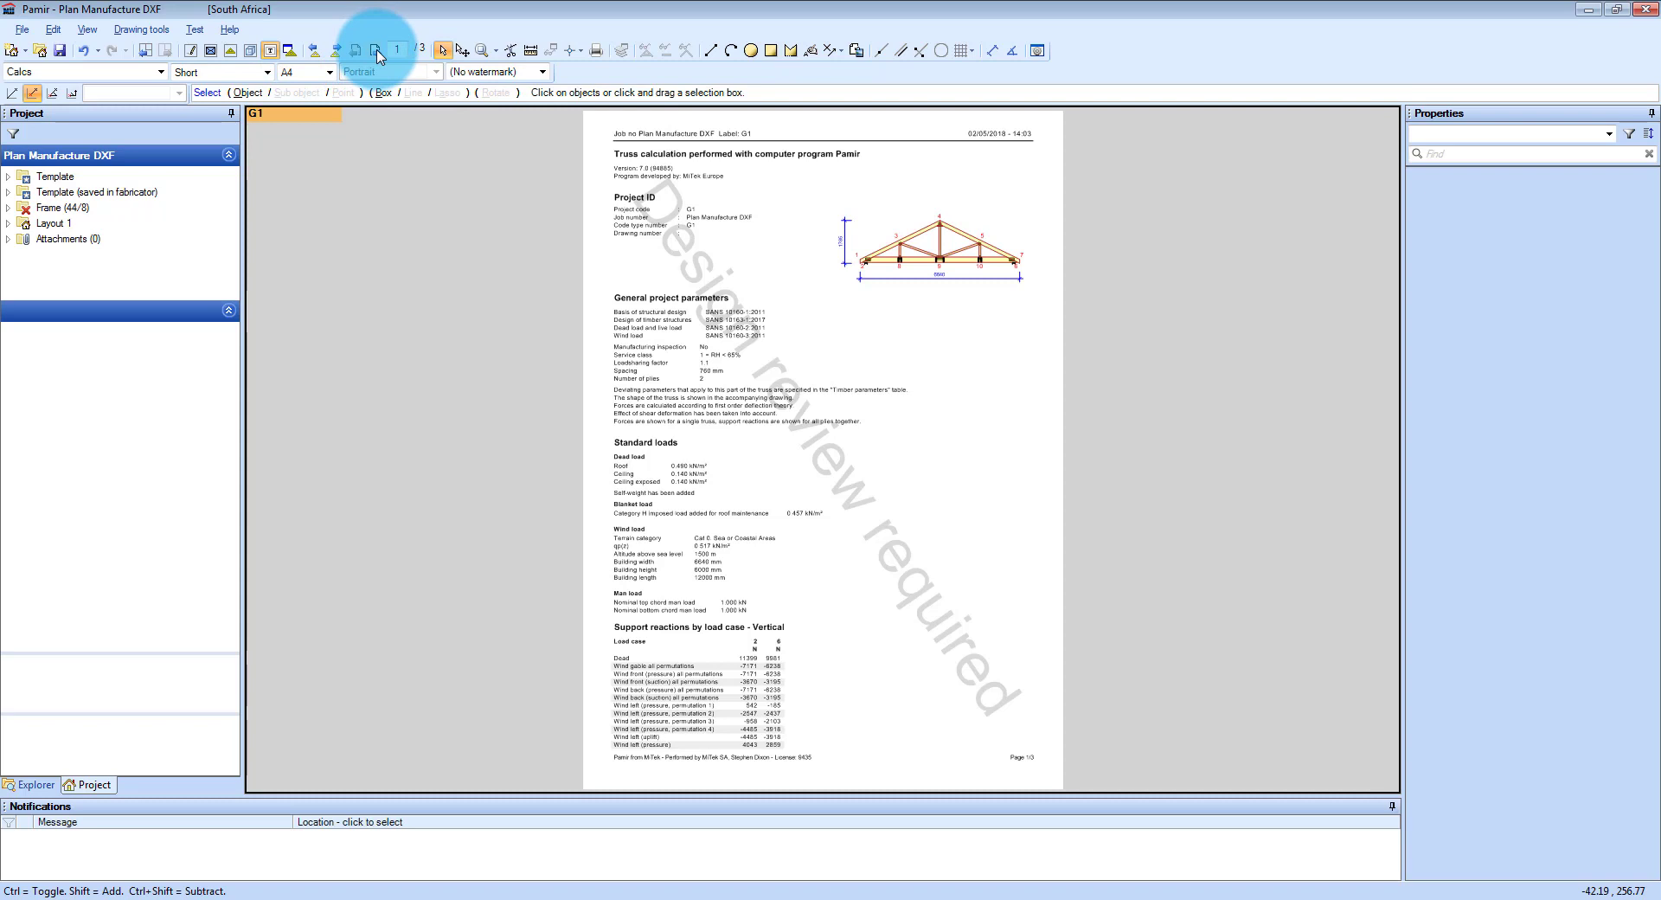
{"action": "left_click", "coordinate": [394, 50]}
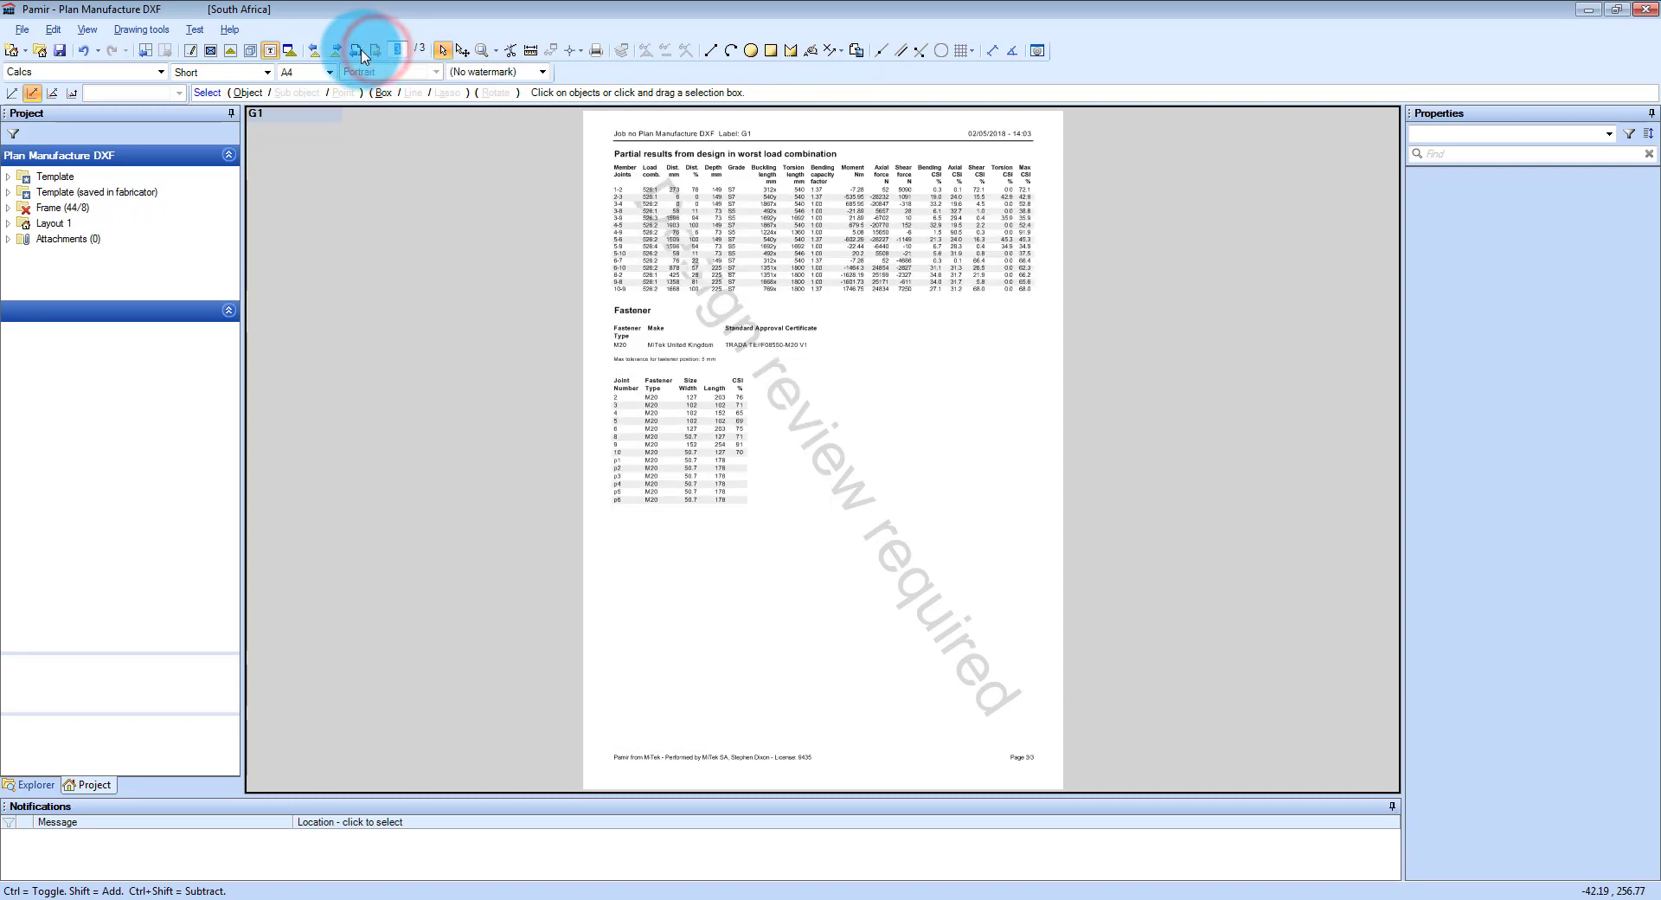
{"action": "left_click", "coordinate": [353, 51]}
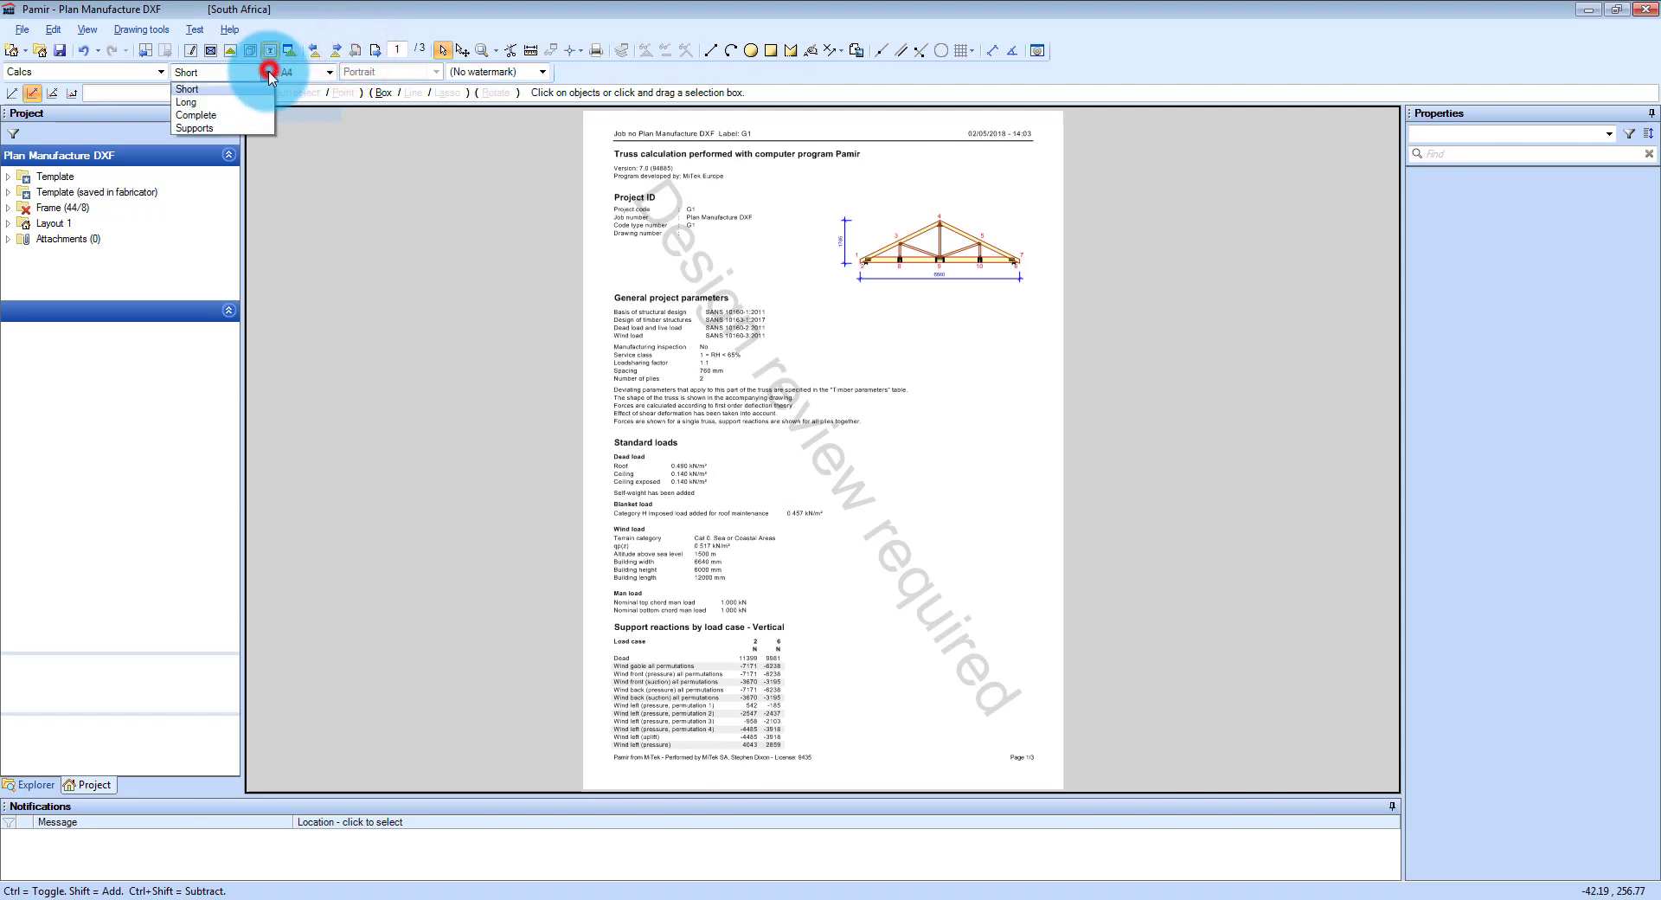
{"action": "left_click", "coordinate": [187, 102]}
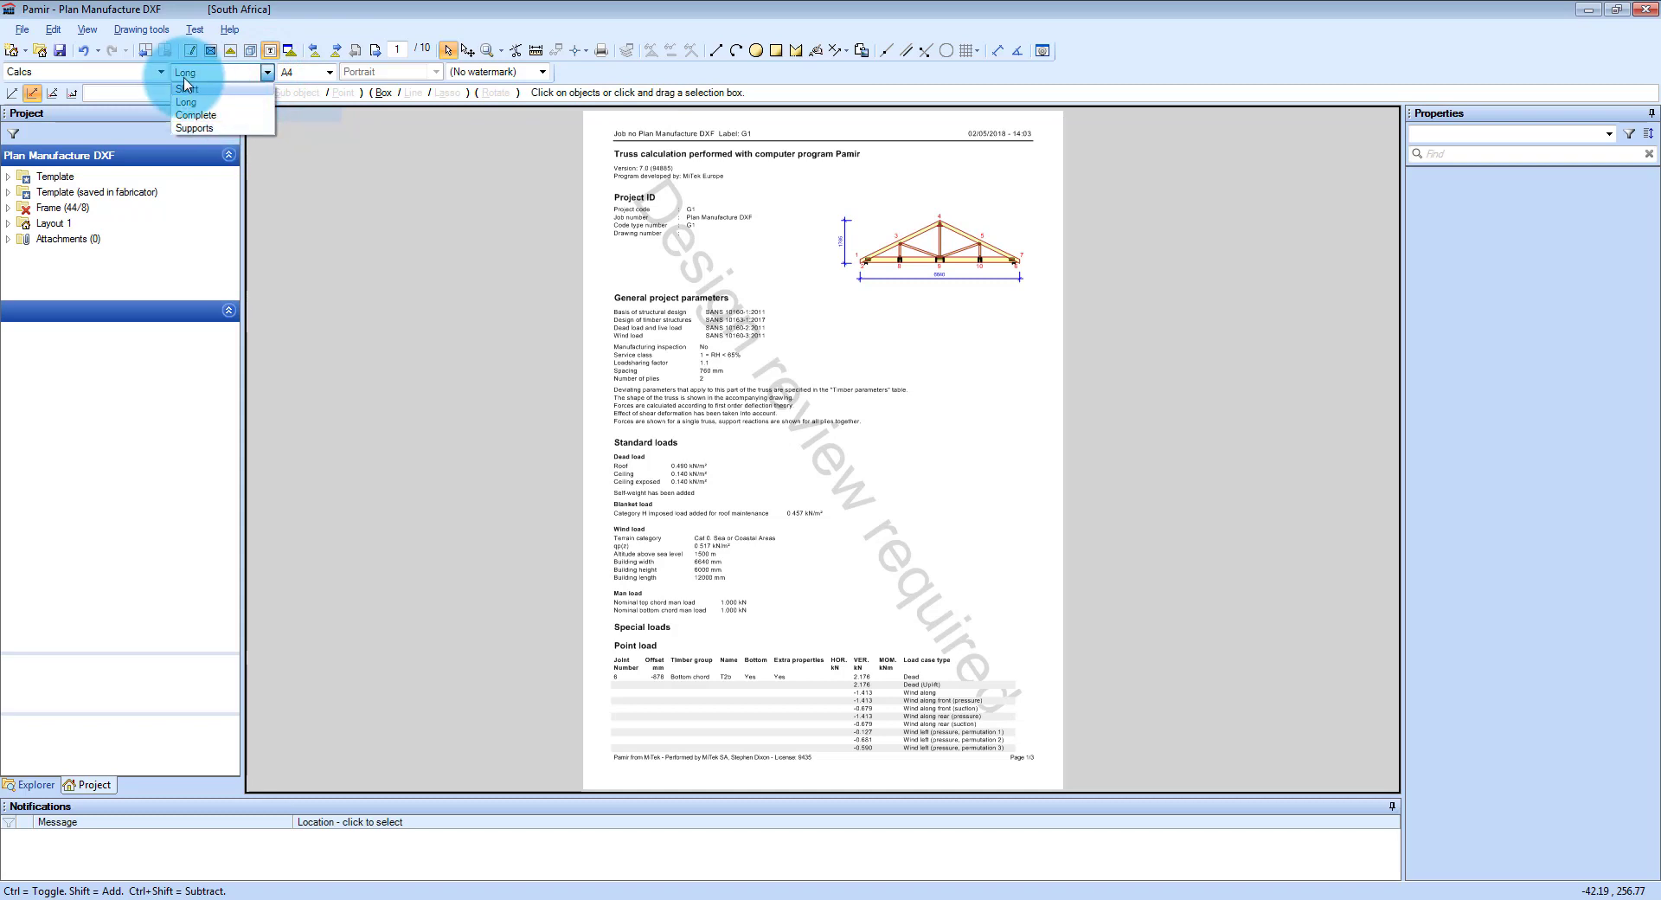
Show the Quote frame report for G1 with costs, markups and selling price incl. VAT
{"action": "left_click", "coordinate": [161, 73]}
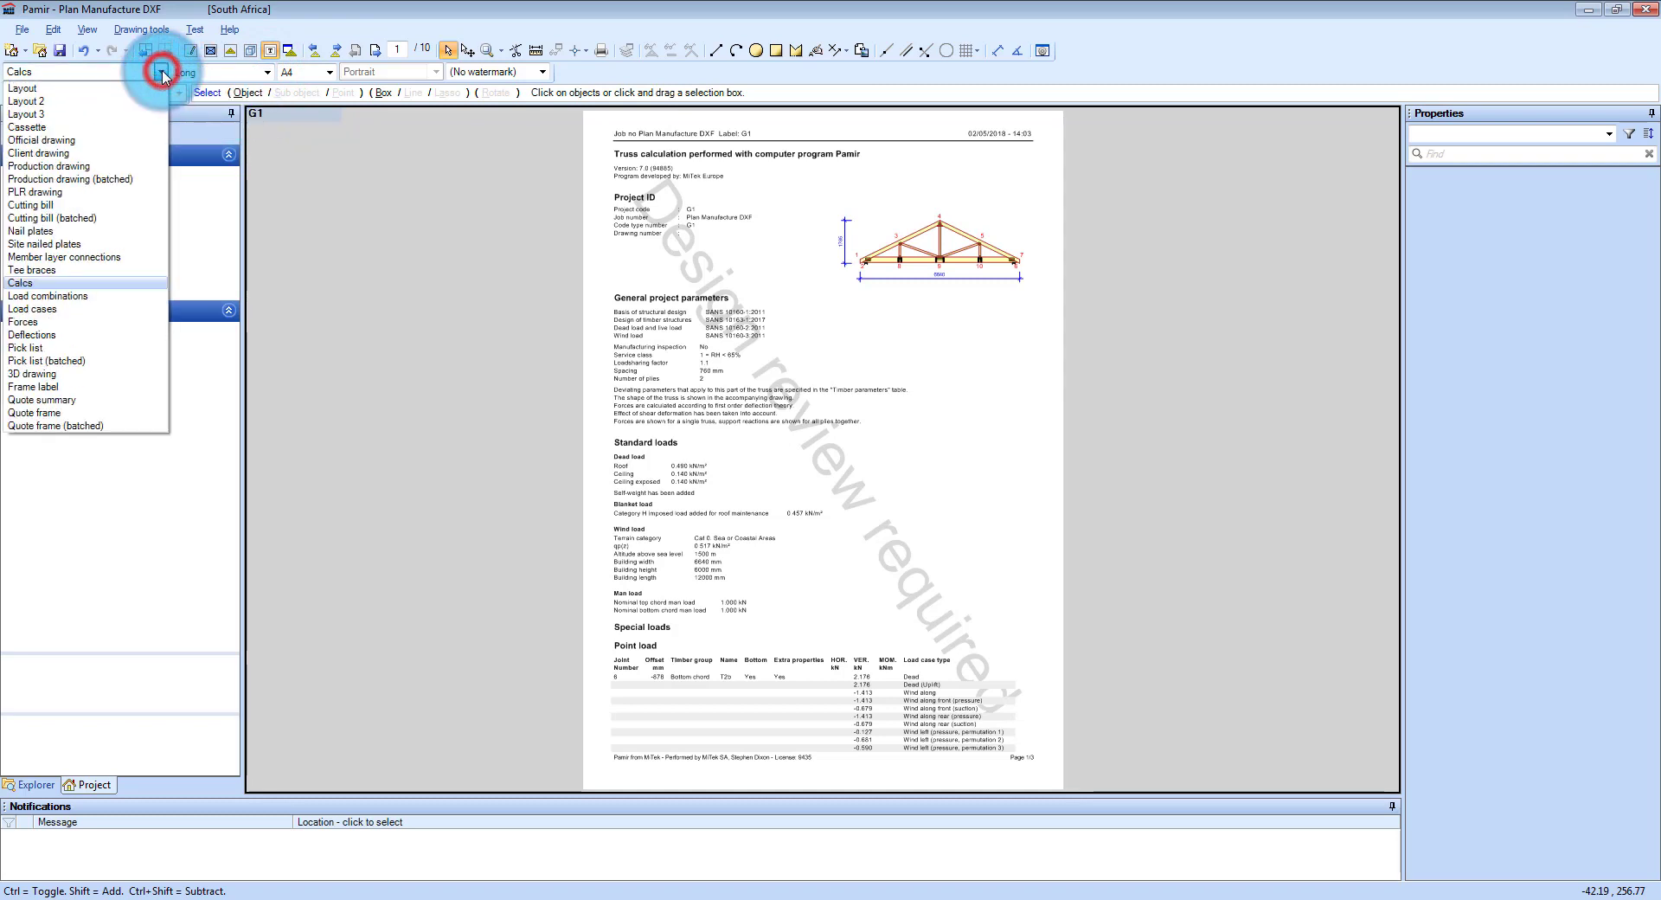
{"action": "mouse_move", "coordinate": [135, 303]}
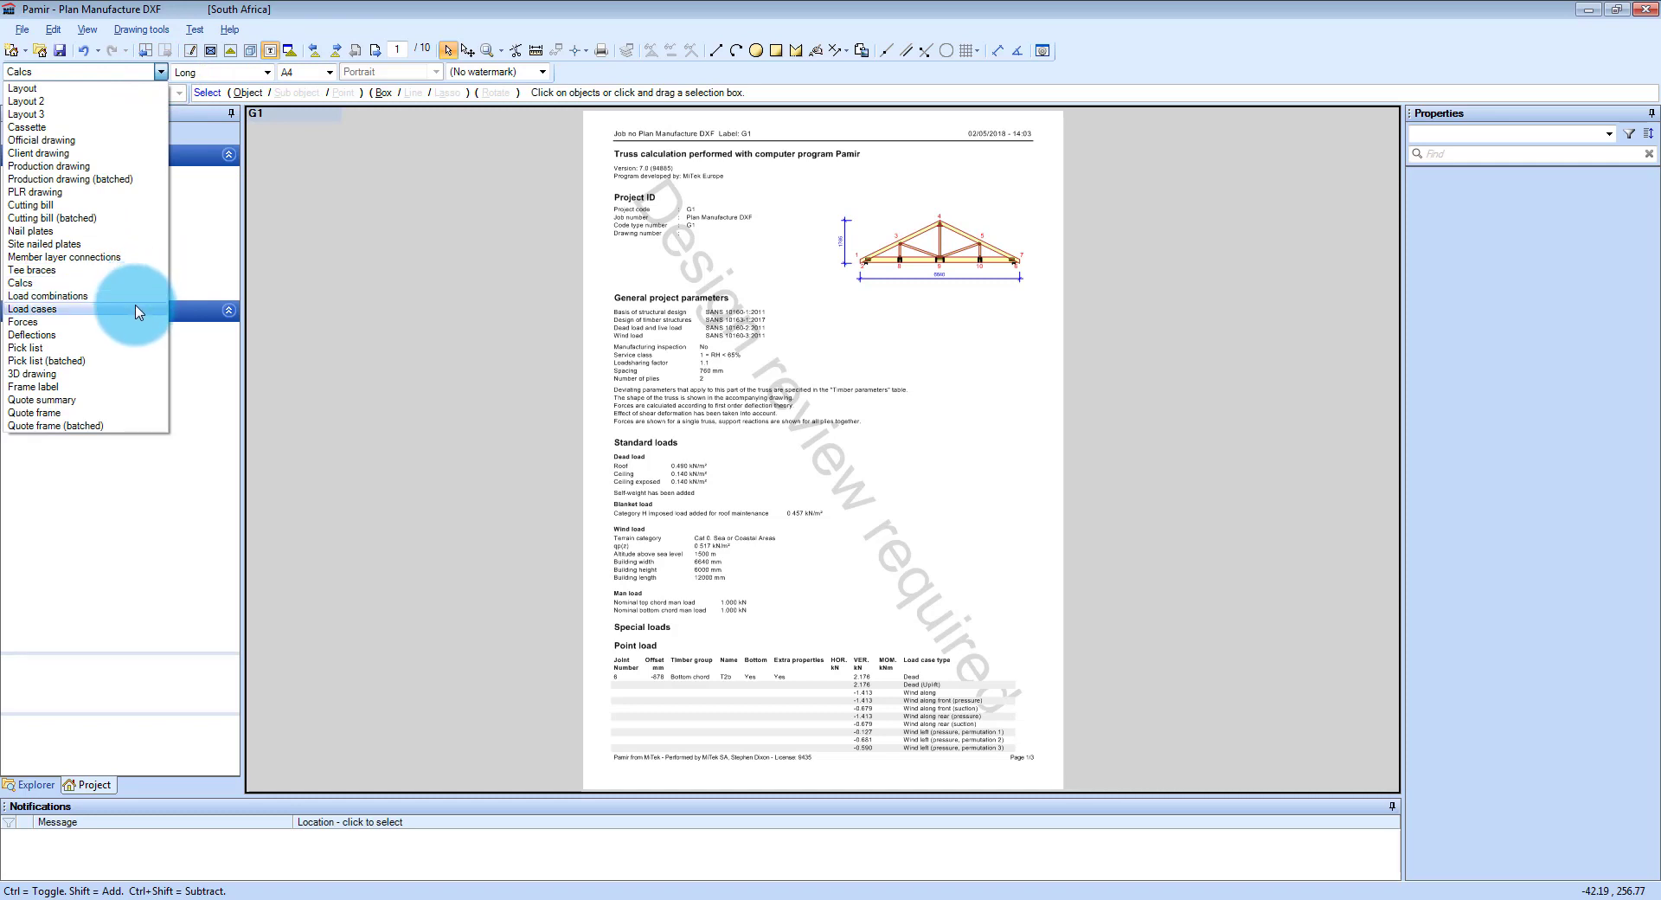
{"action": "mouse_move", "coordinate": [130, 374]}
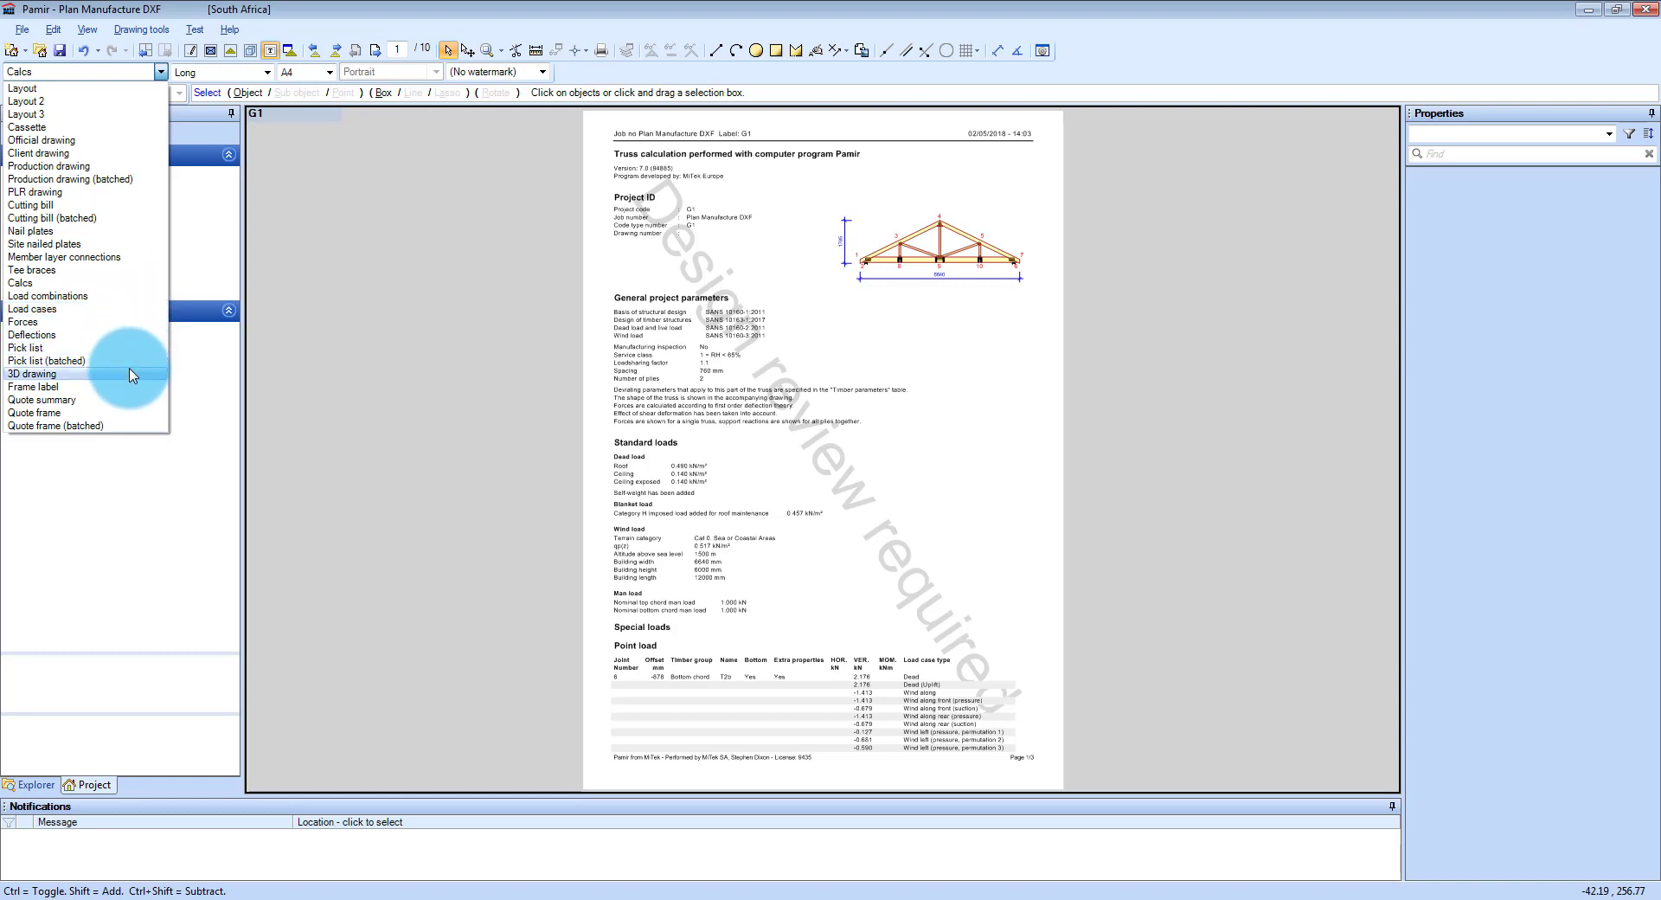
{"action": "mouse_move", "coordinate": [126, 388]}
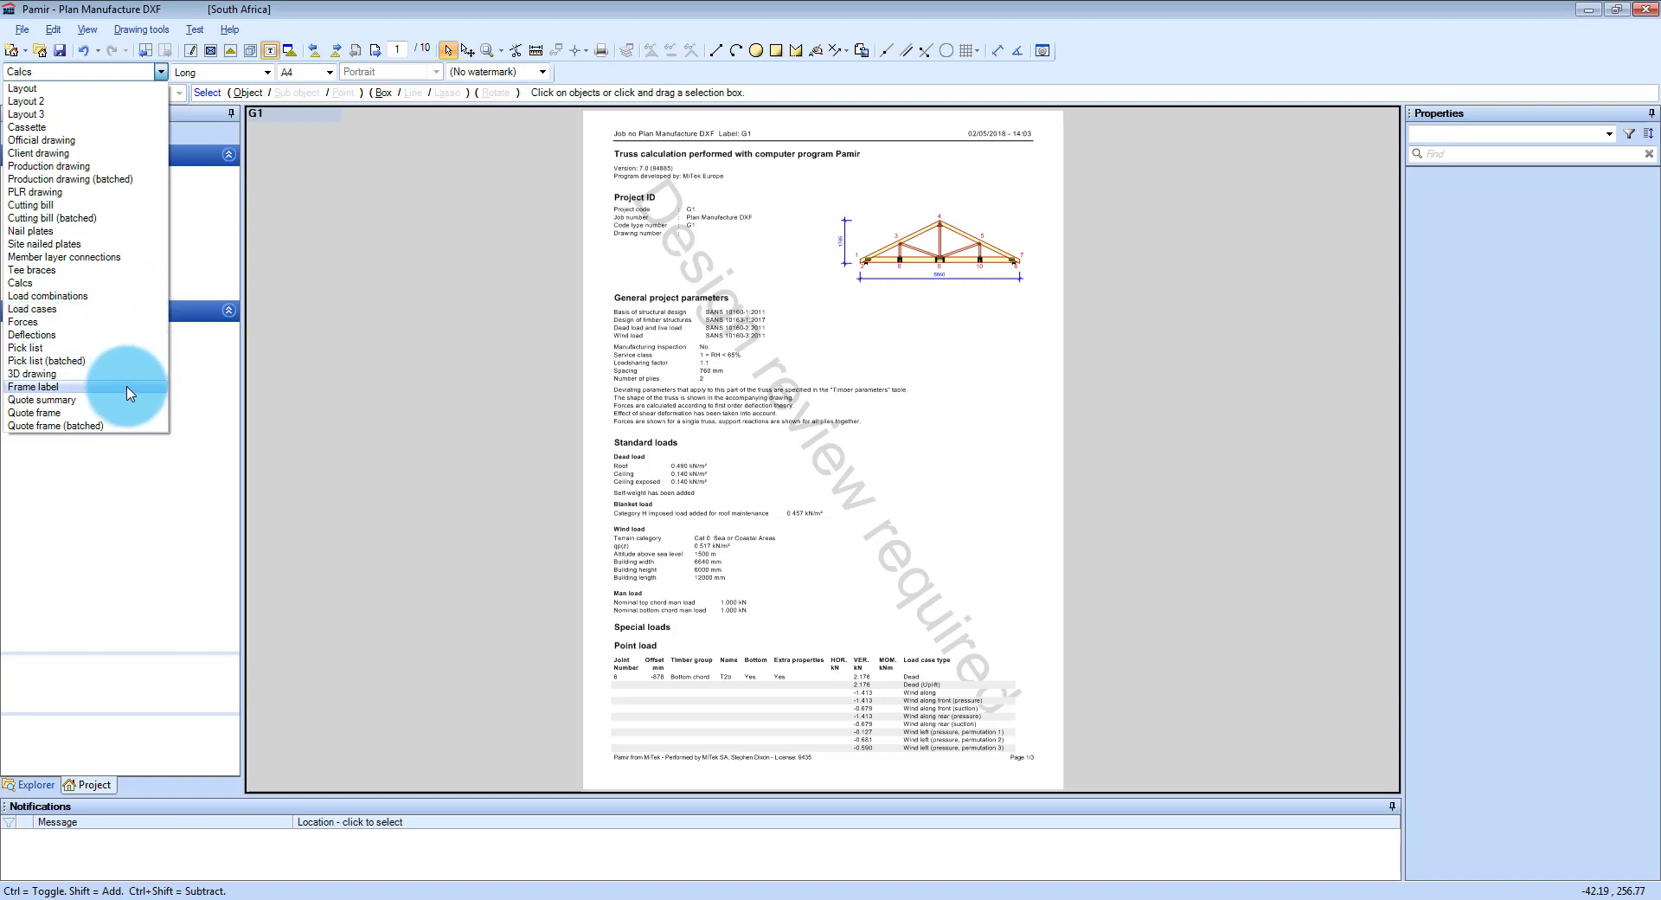
{"action": "mouse_move", "coordinate": [133, 414]}
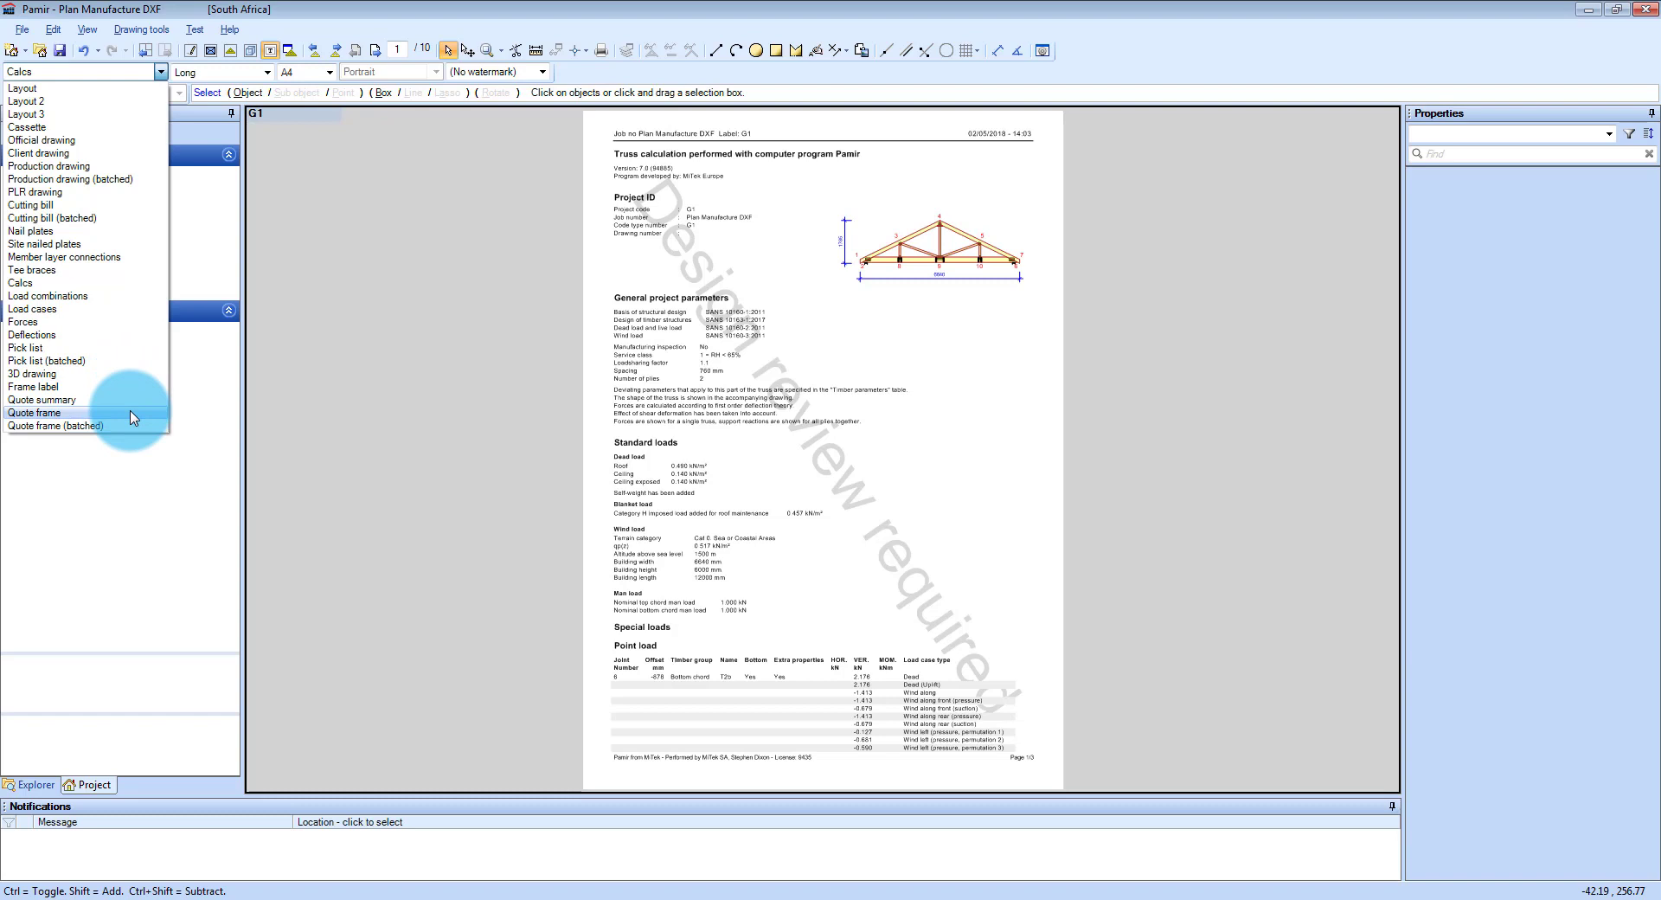
{"action": "mouse_move", "coordinate": [130, 422]}
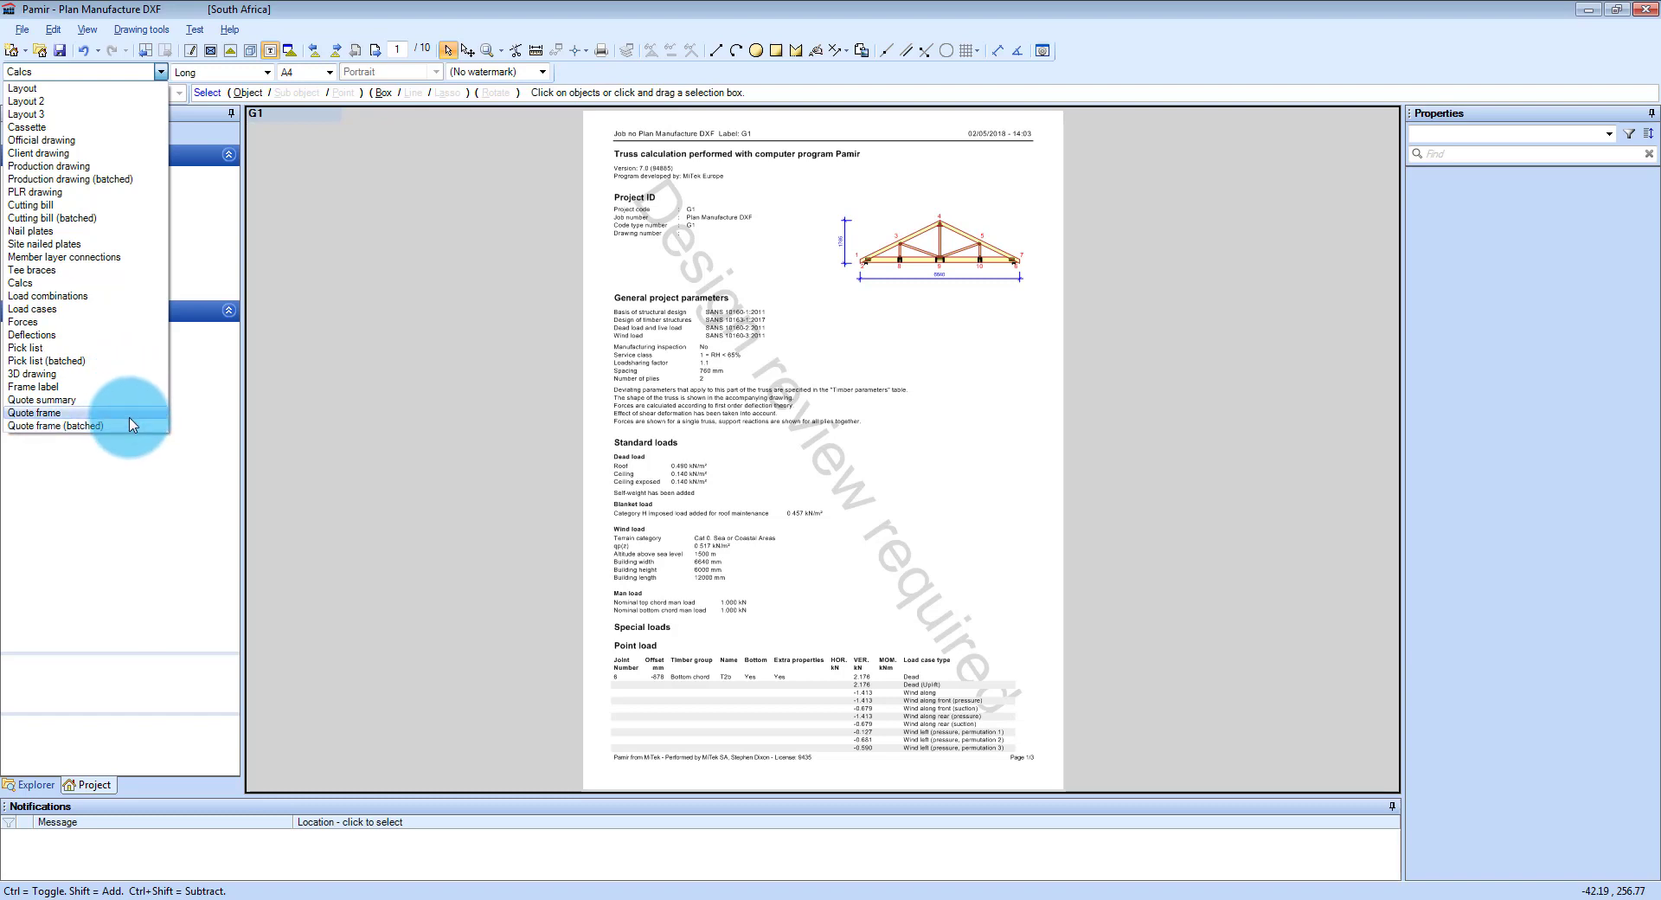
{"action": "left_click", "coordinate": [34, 412]}
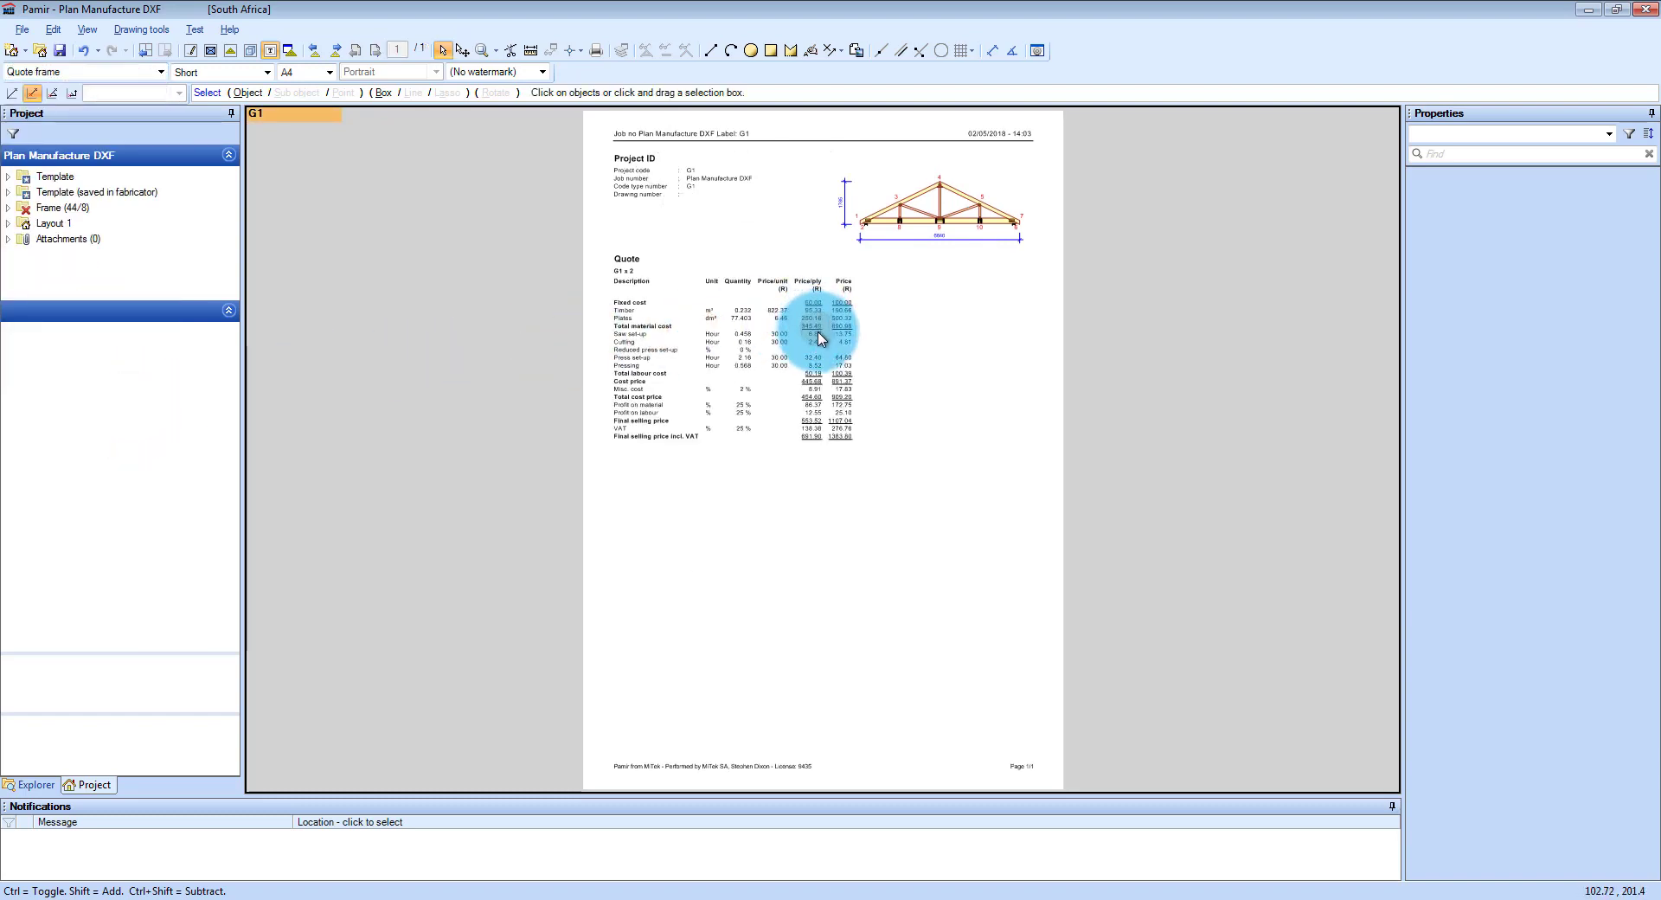
{"action": "left_click", "coordinate": [815, 337]}
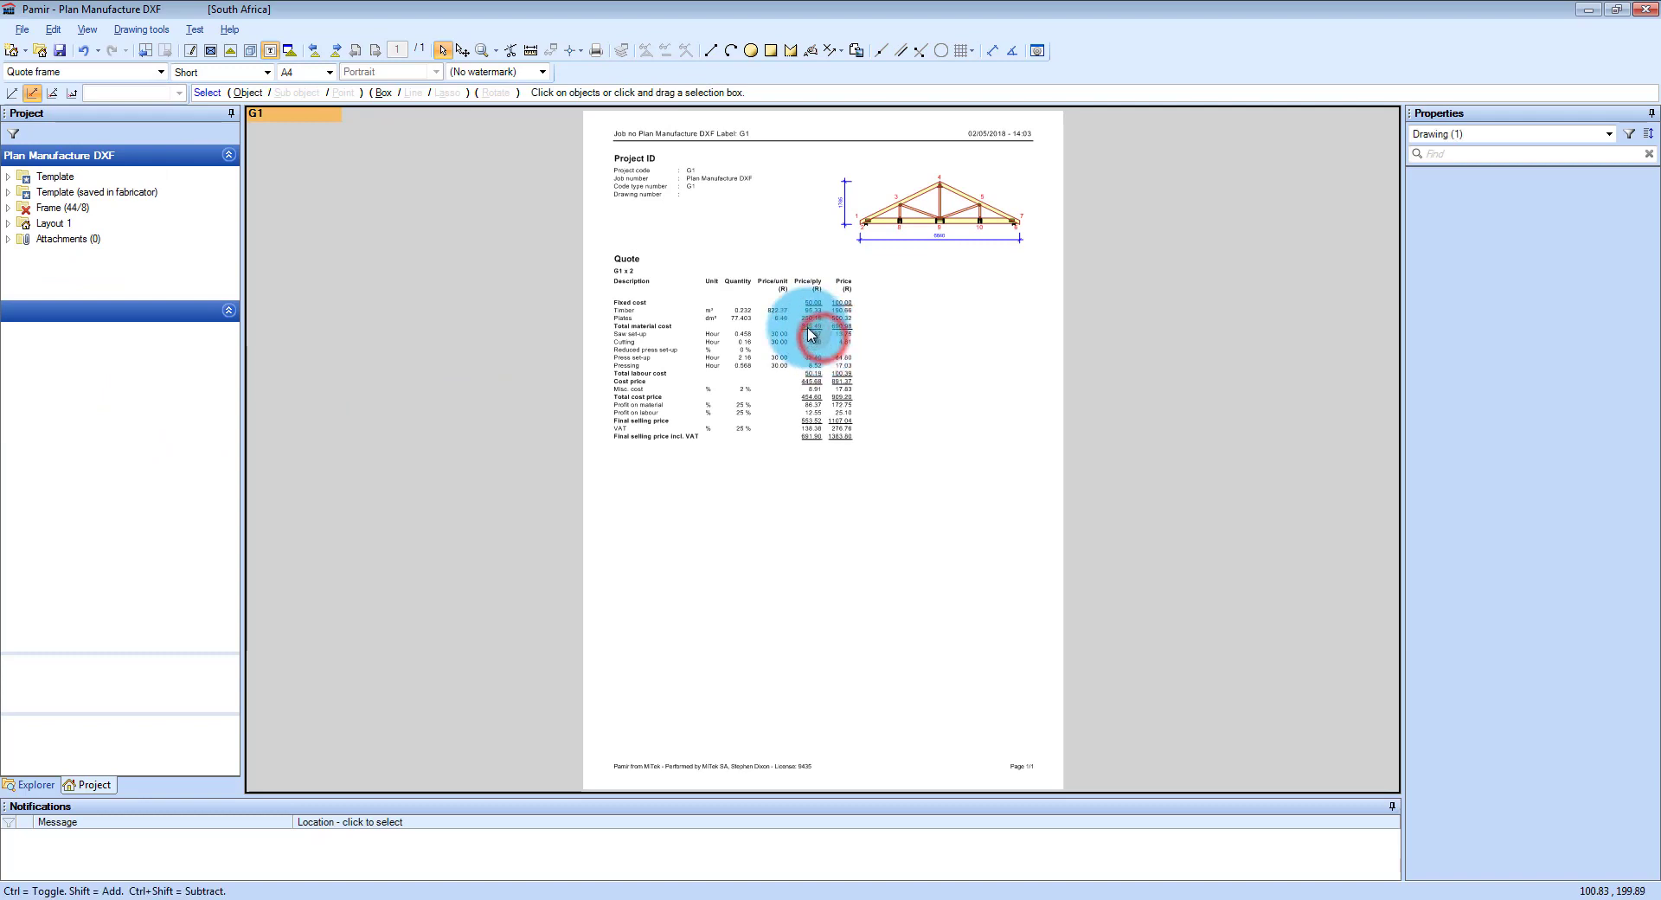